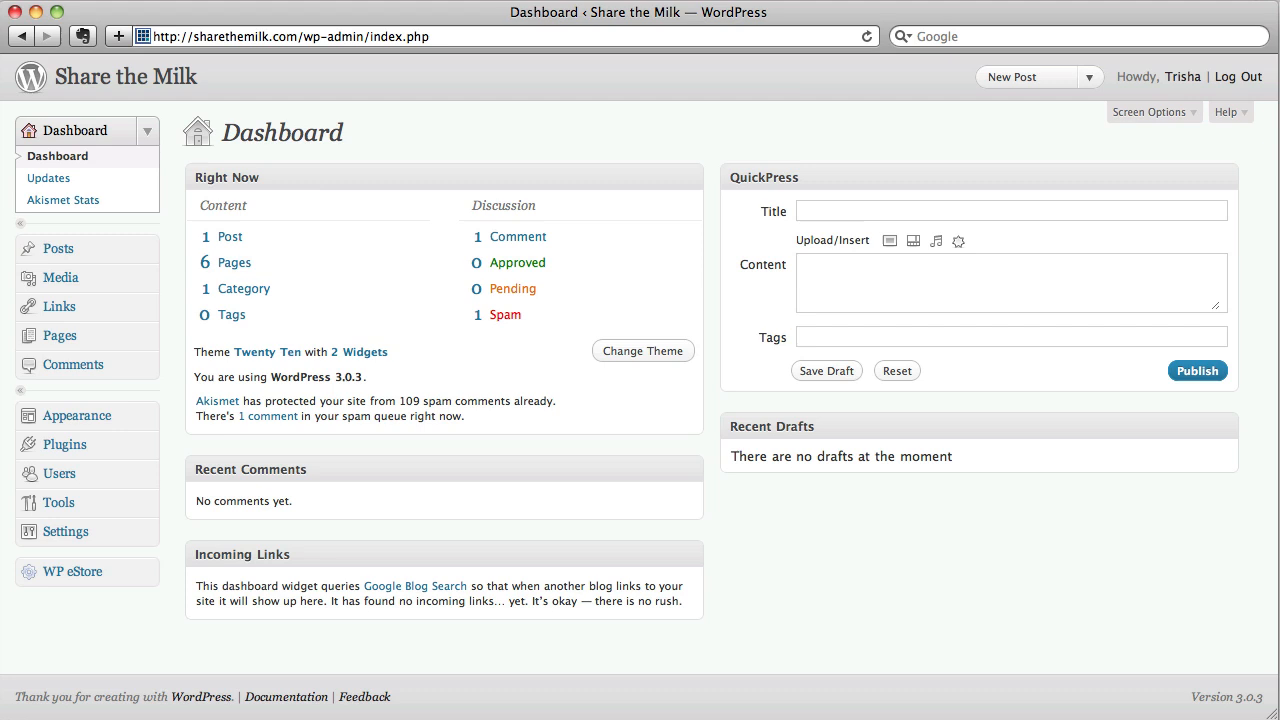
Navigate from the Dashboard to Media > Add New in the admin menu
left_click(70, 130)
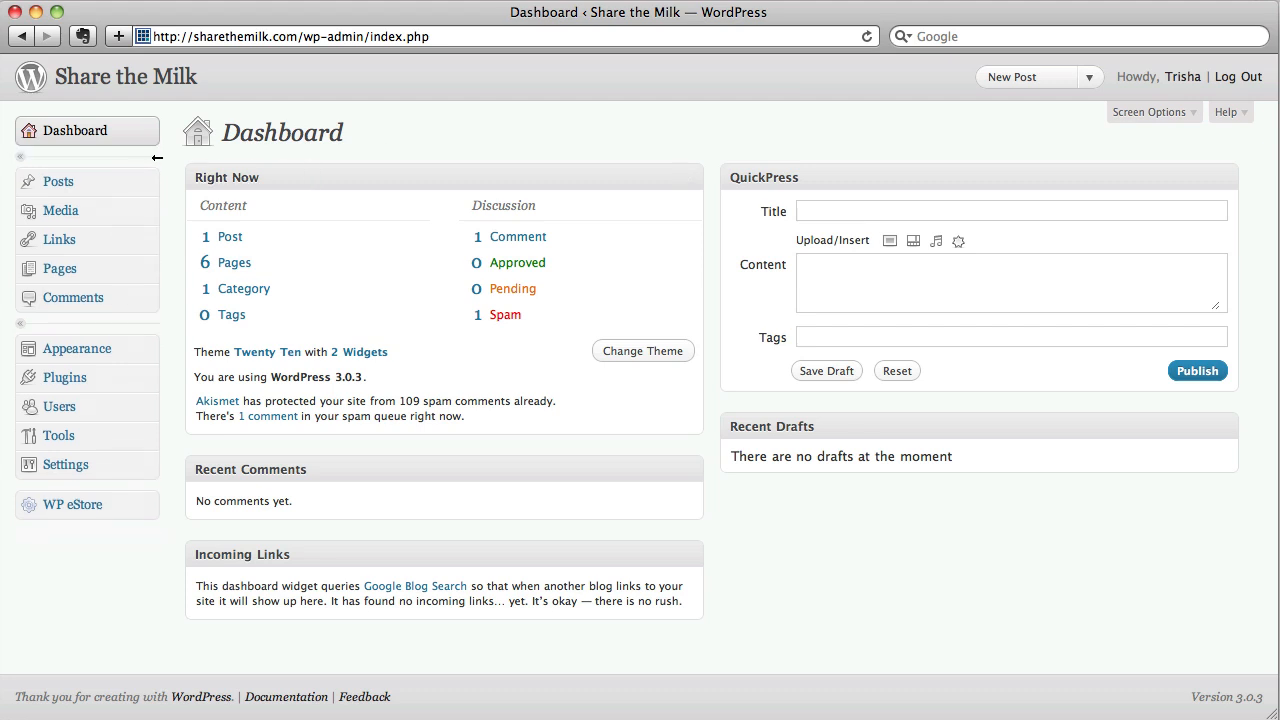
mouse_move(60, 210)
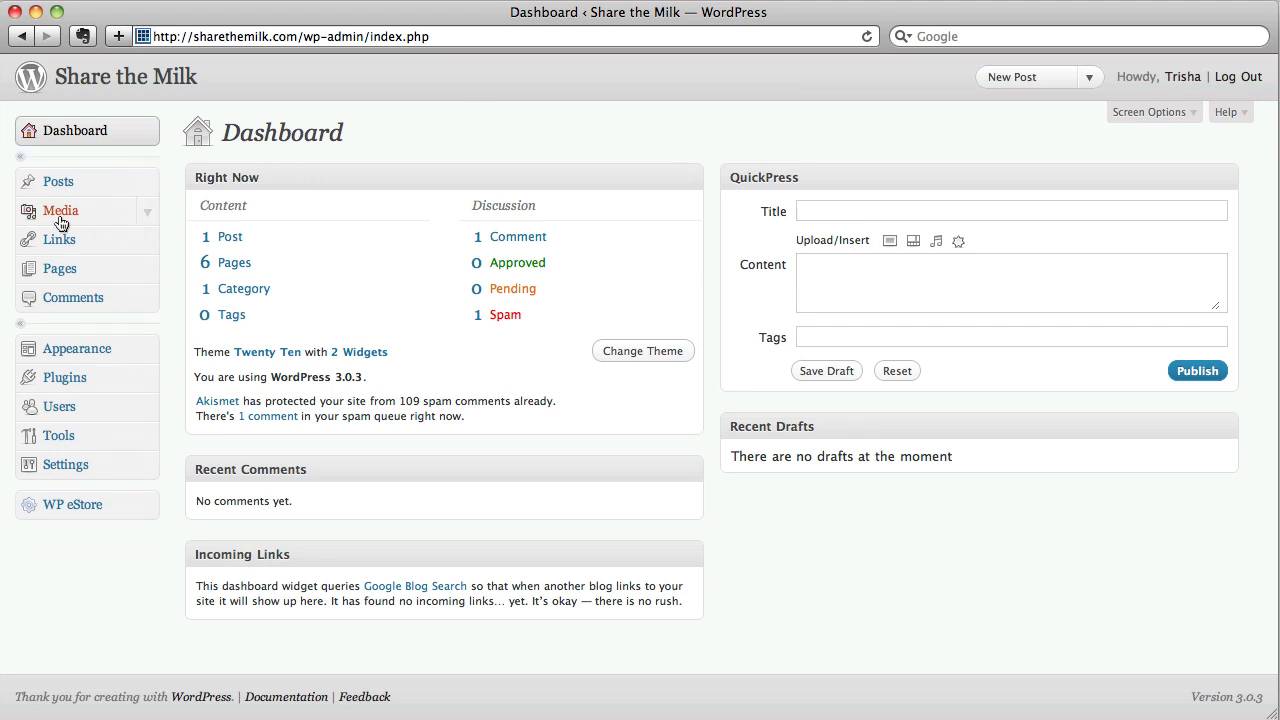
mouse_move(144, 222)
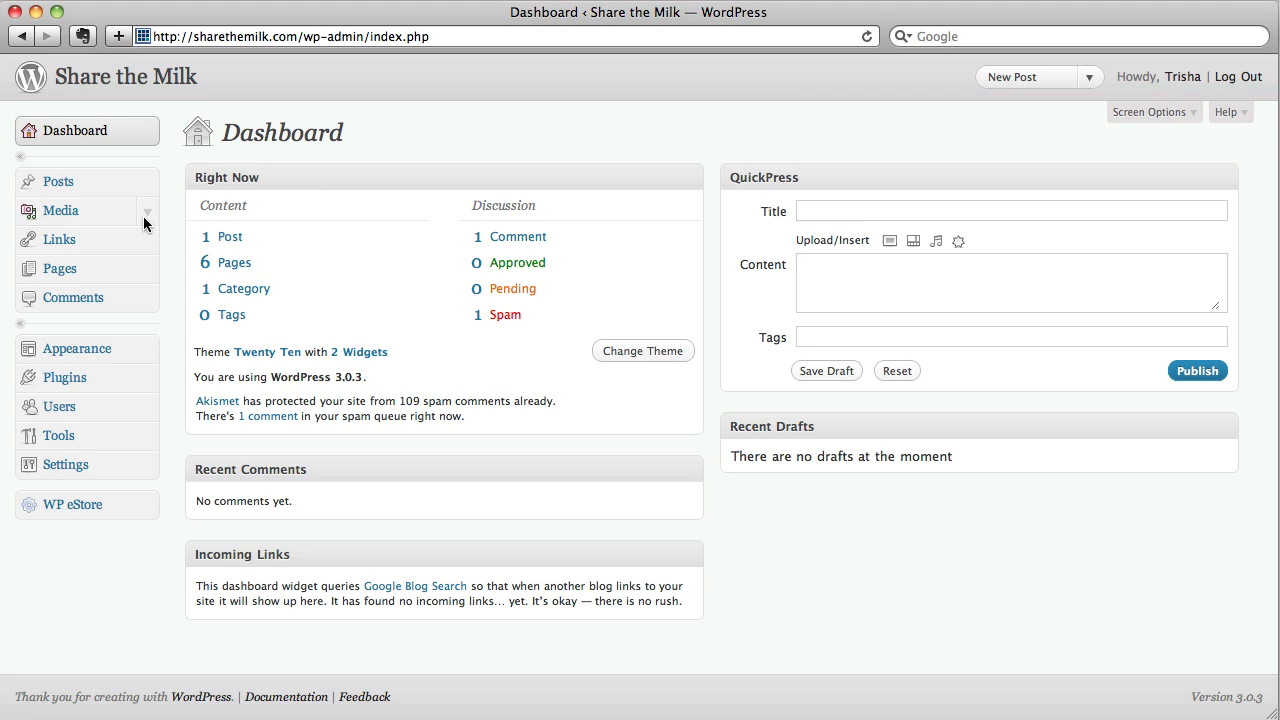
left_click(62, 210)
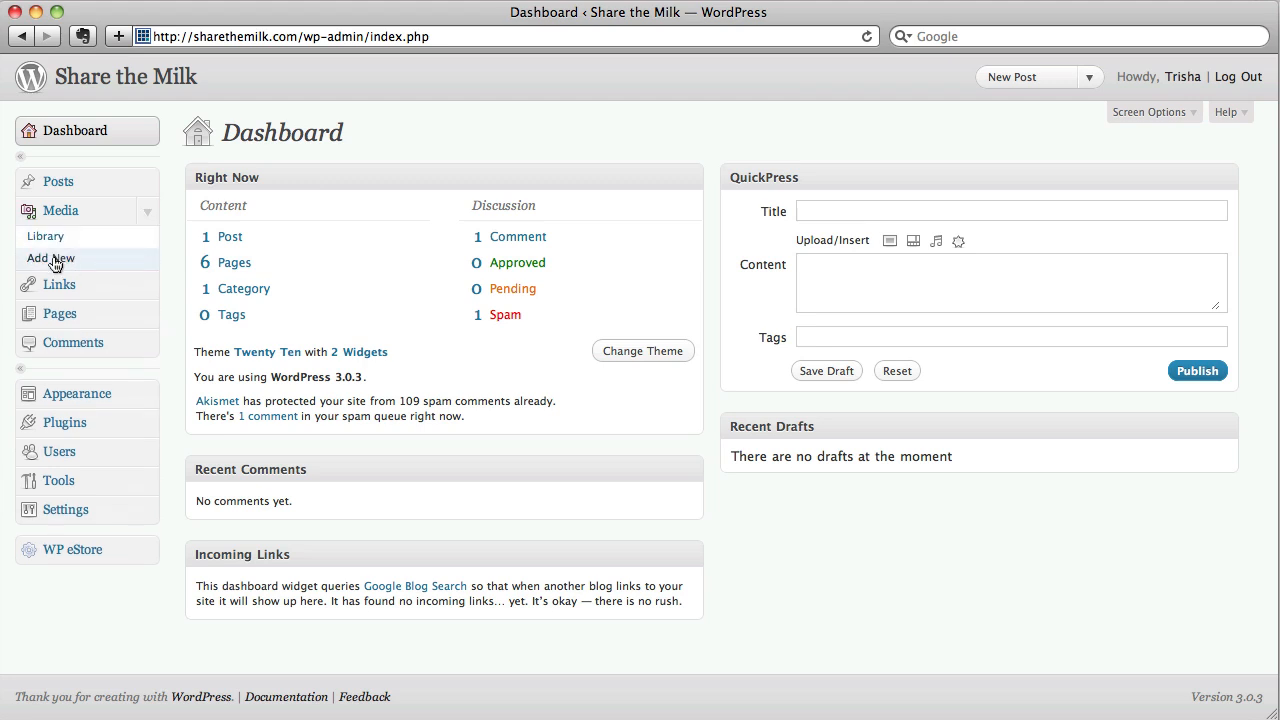
left_click(60, 258)
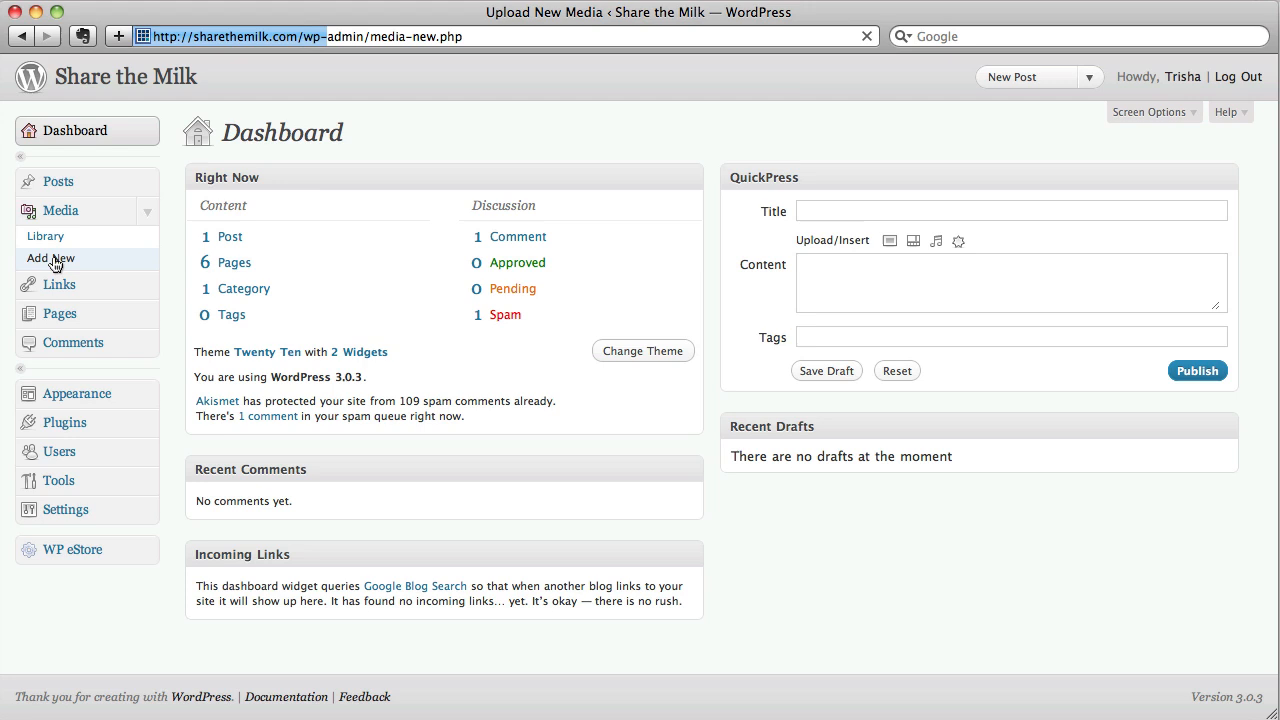
Load the Upload New Media page, ready to select files
left_click(54, 258)
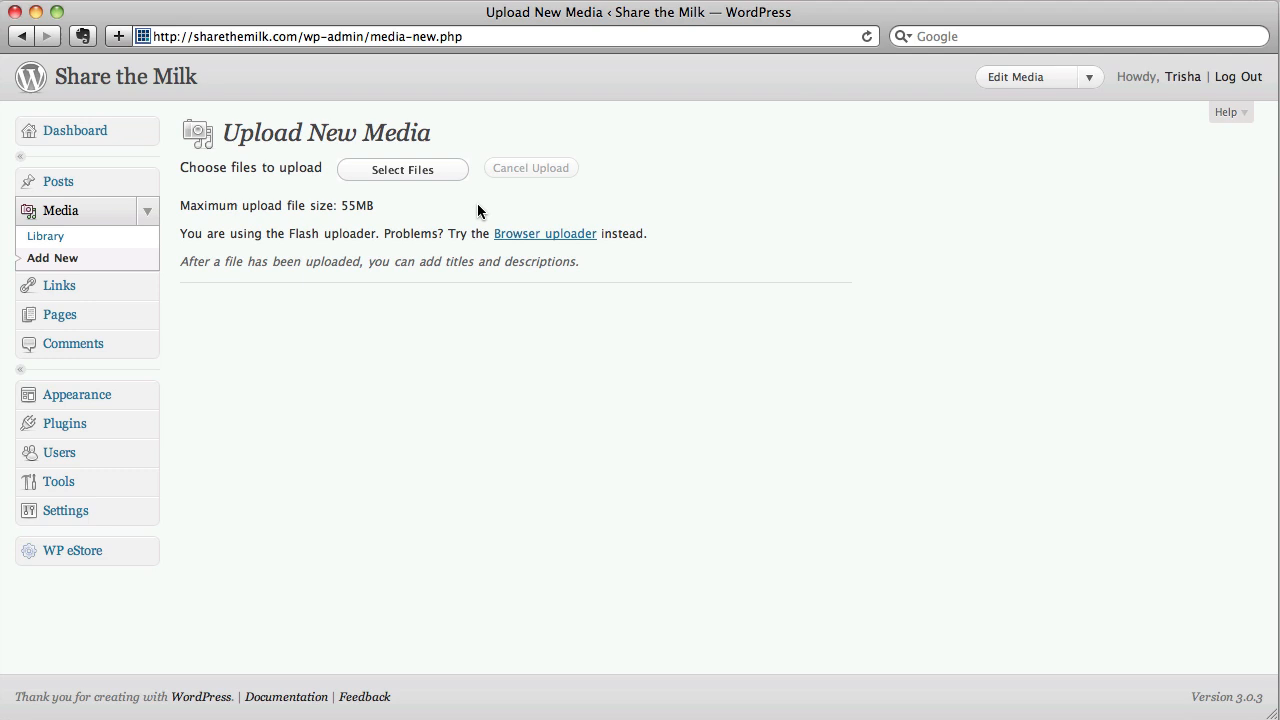
mouse_move(148, 548)
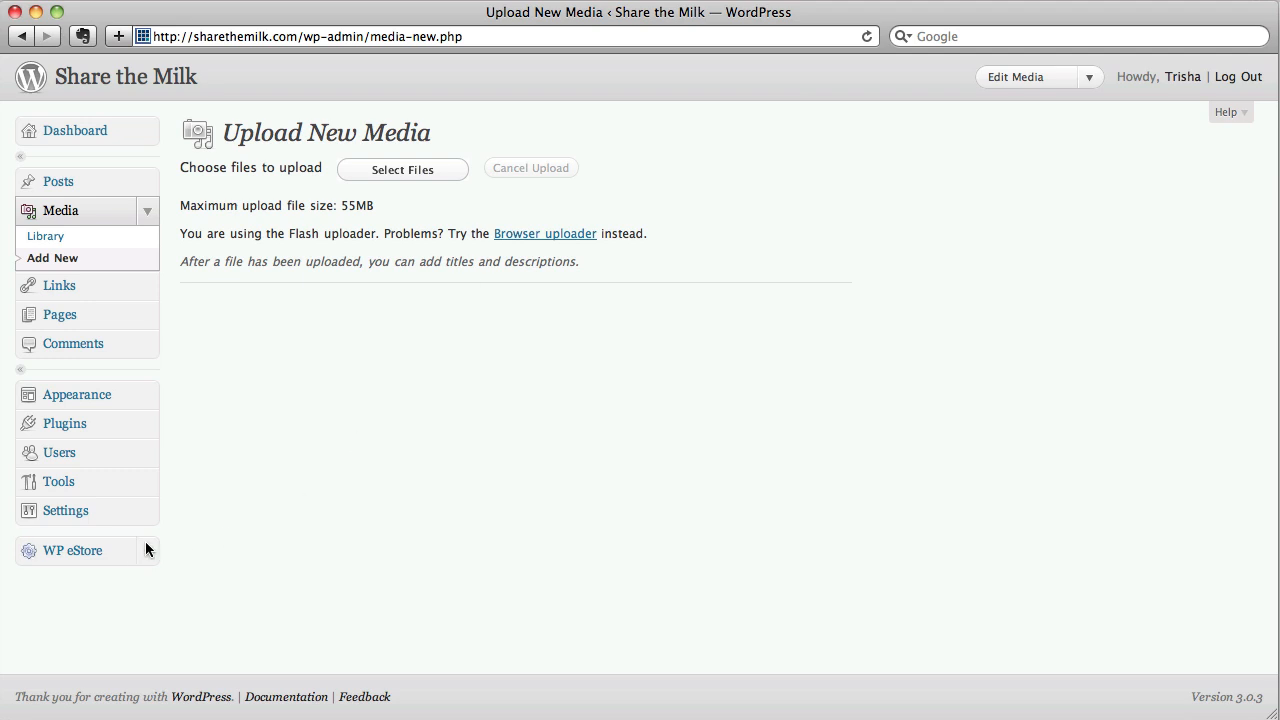
mouse_move(244, 560)
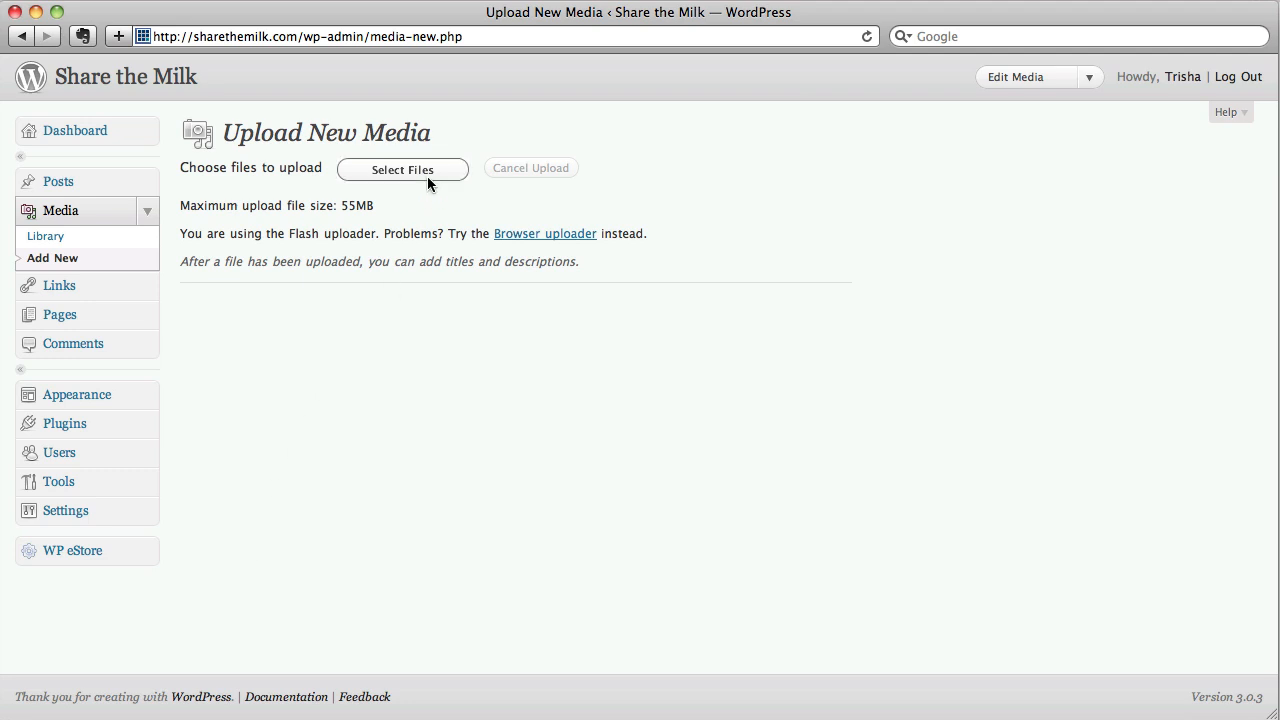
Select the payment-button image from the Video Sample Files folder for upload
left_click(404, 168)
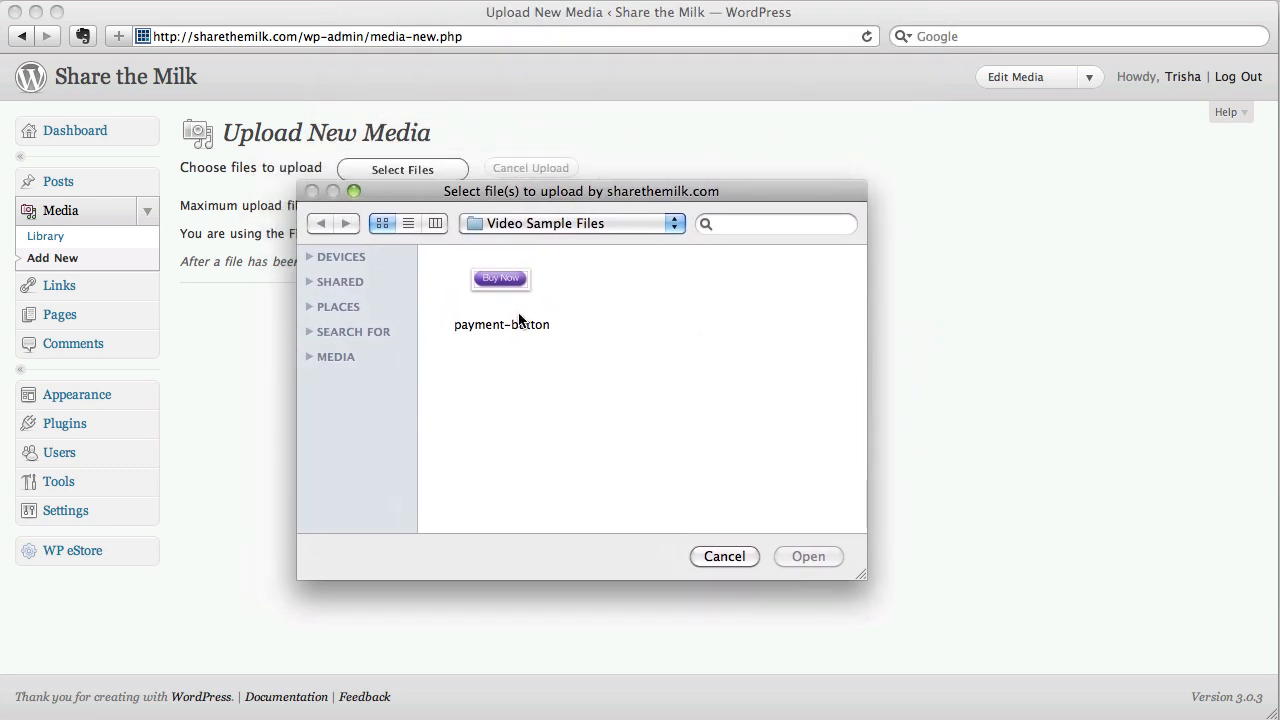
left_click(500, 284)
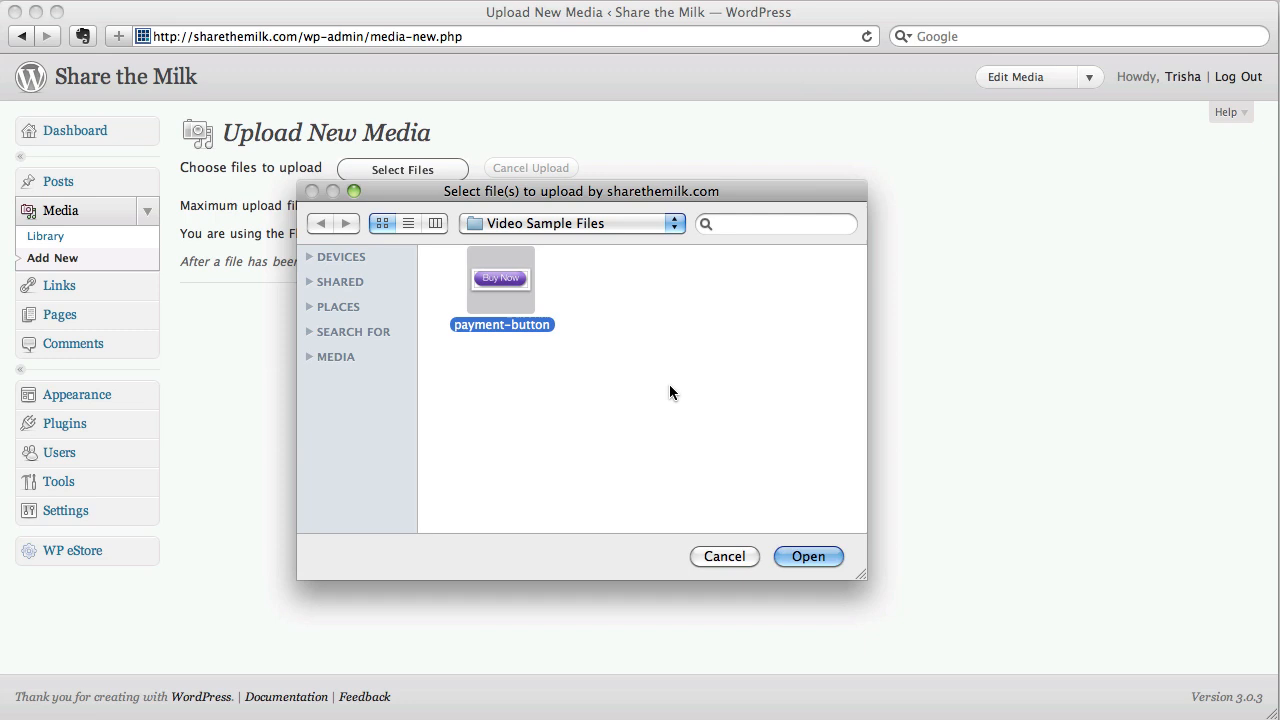
mouse_move(696, 404)
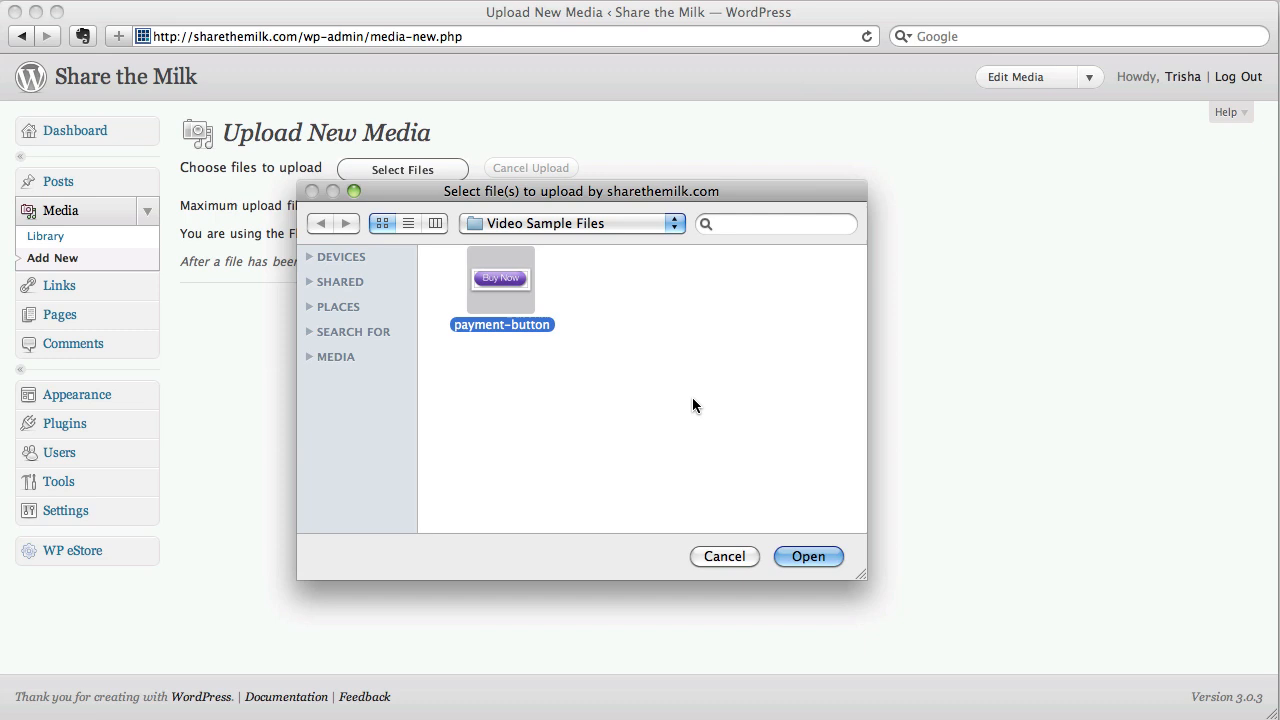
mouse_move(604, 352)
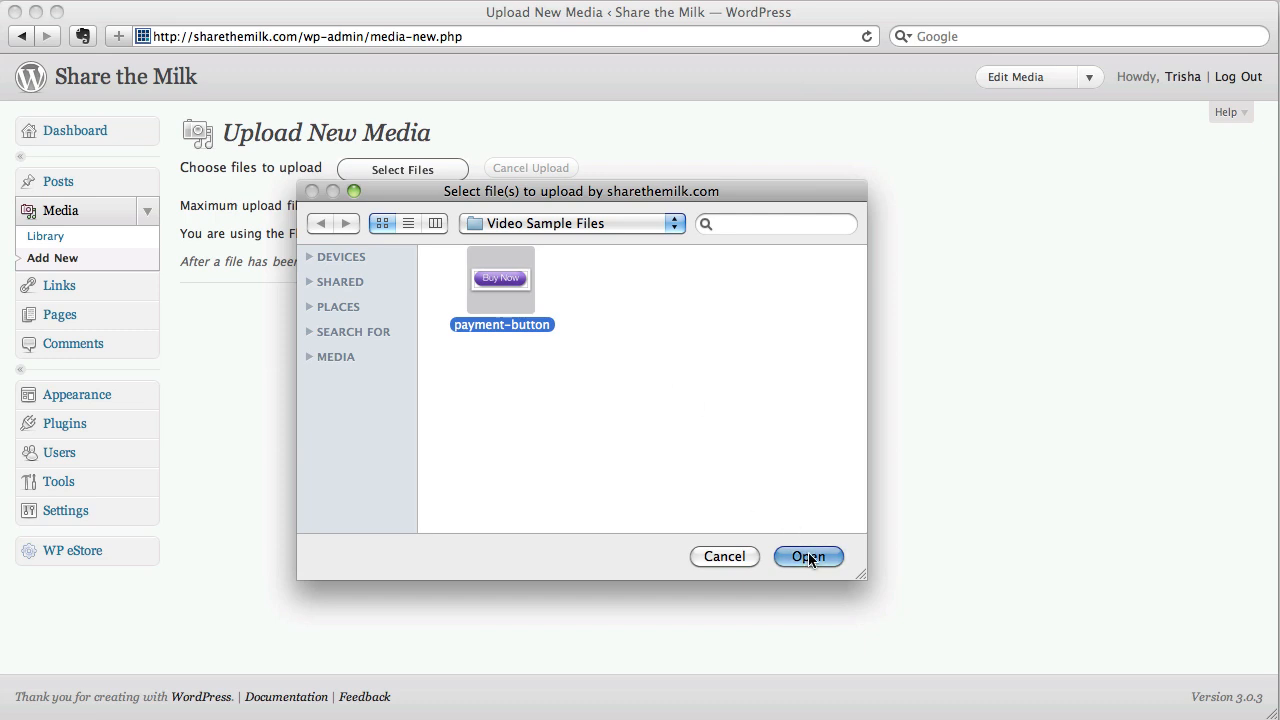
left_click(808, 556)
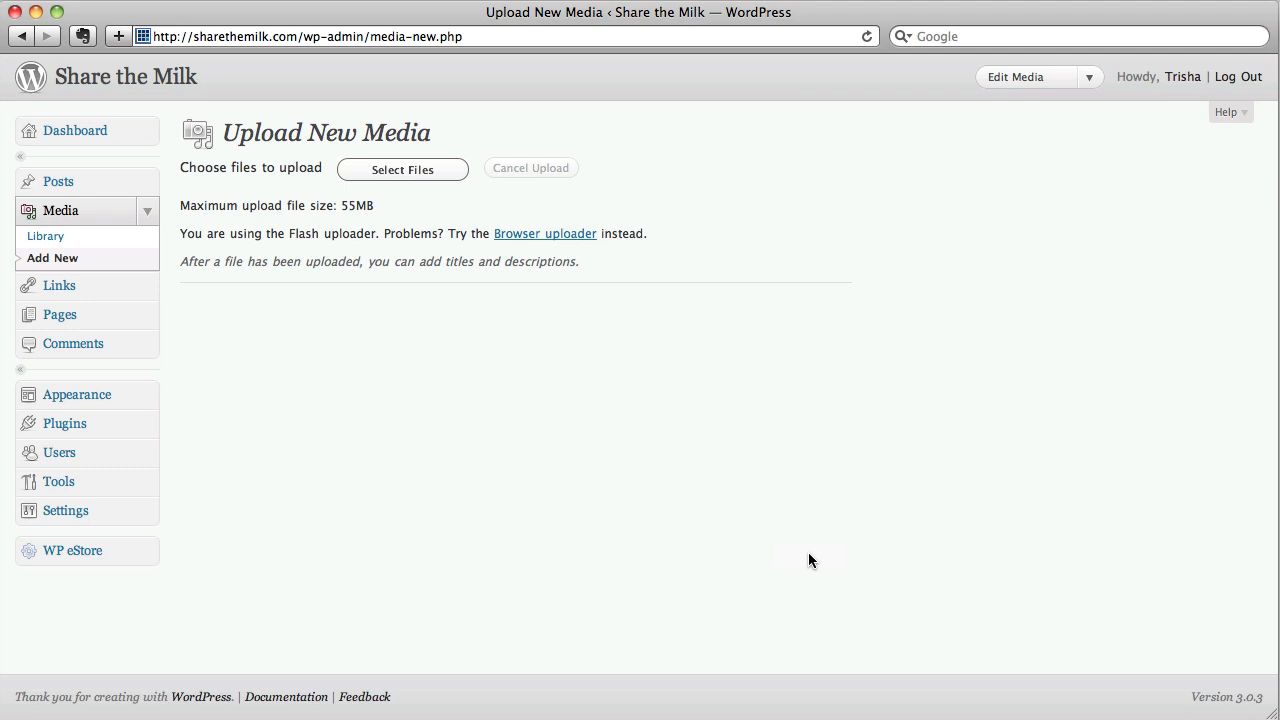
Begin uploading payment-button.png so its details form can appear
left_click(402, 168)
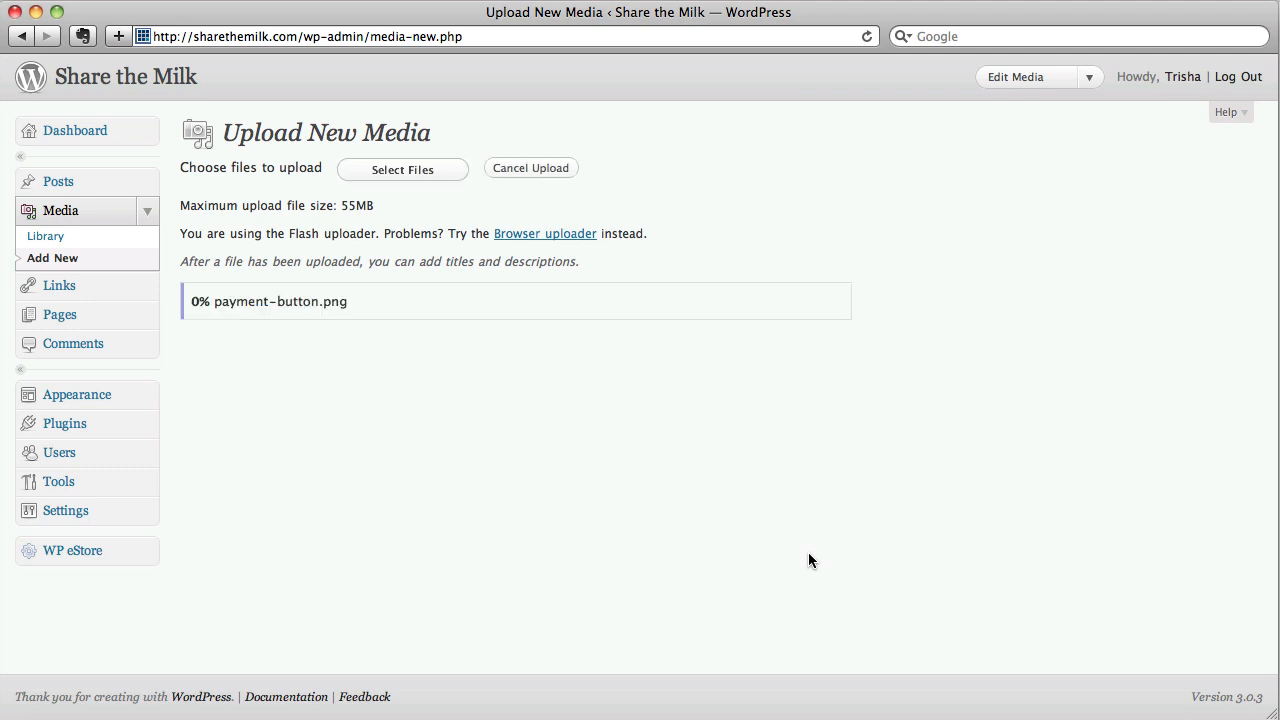
mouse_move(262, 350)
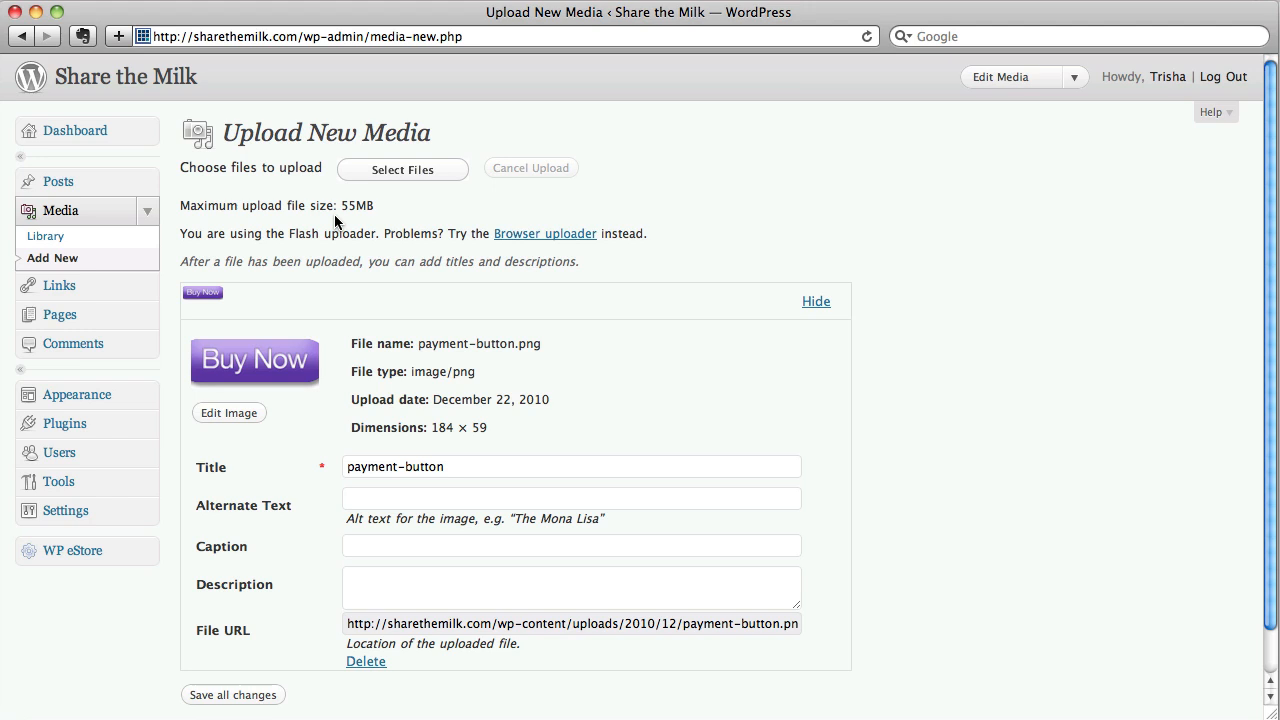
mouse_move(332, 224)
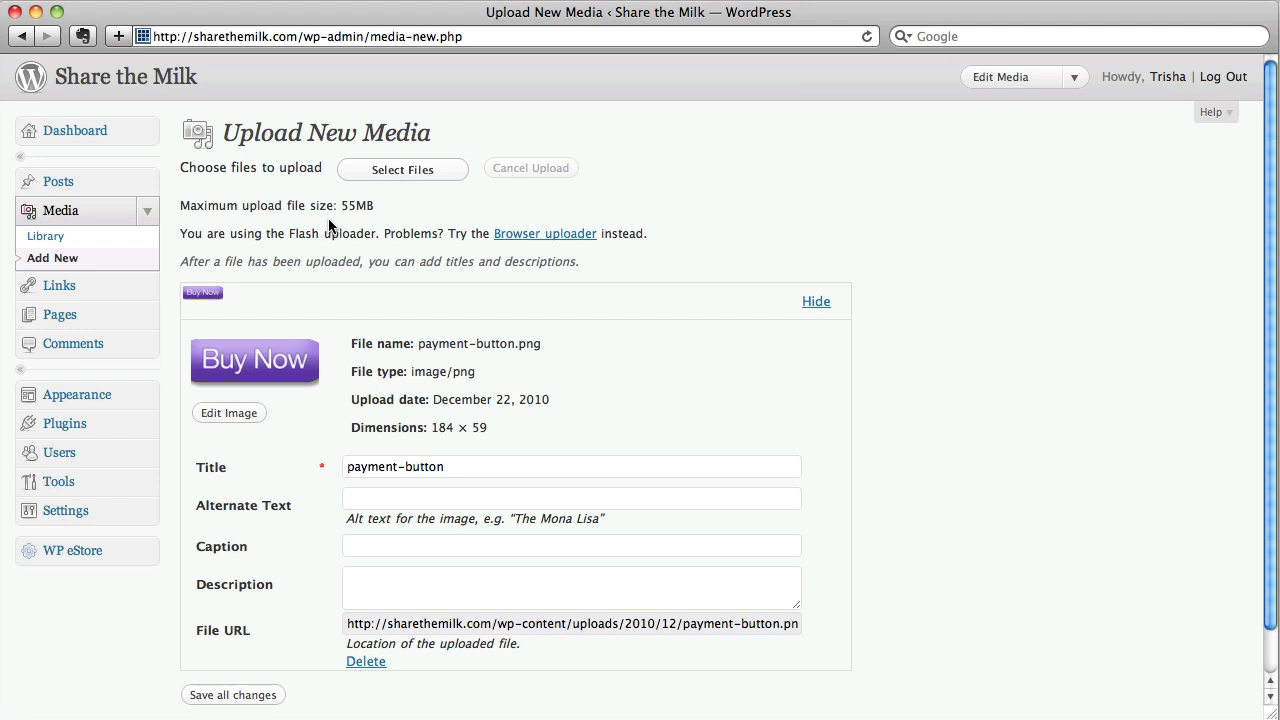
mouse_move(964, 268)
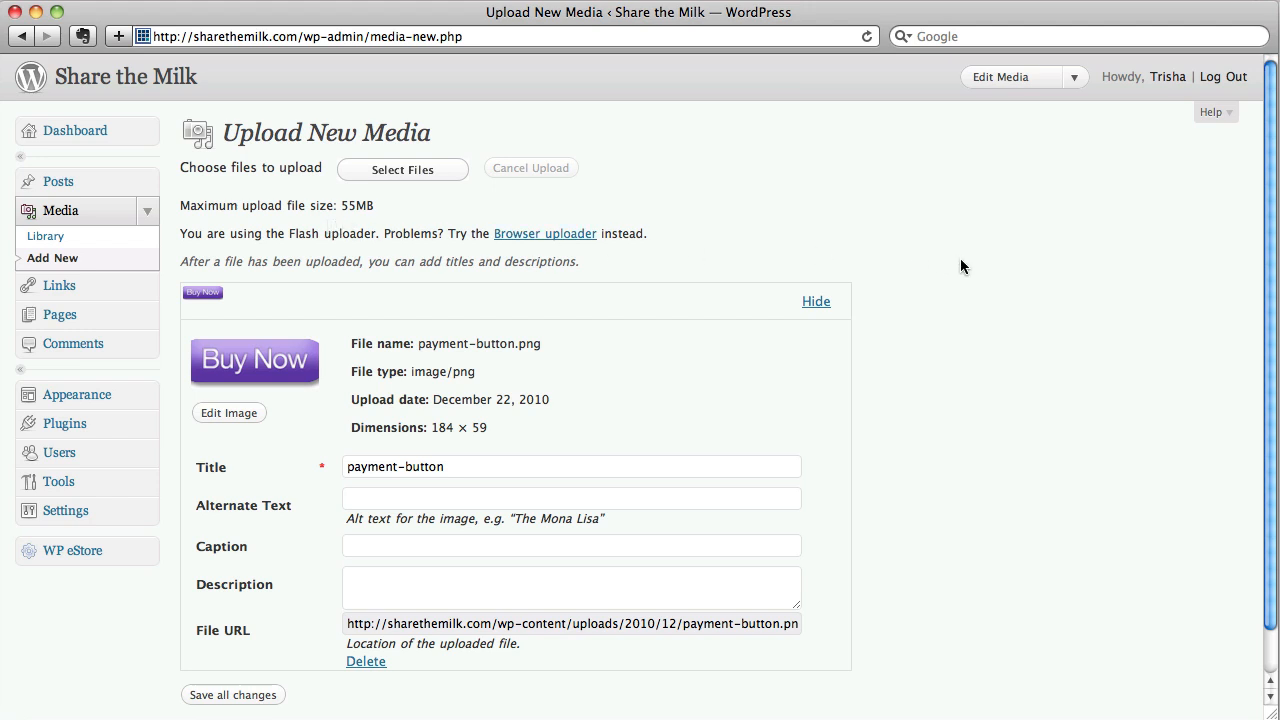
mouse_move(956, 296)
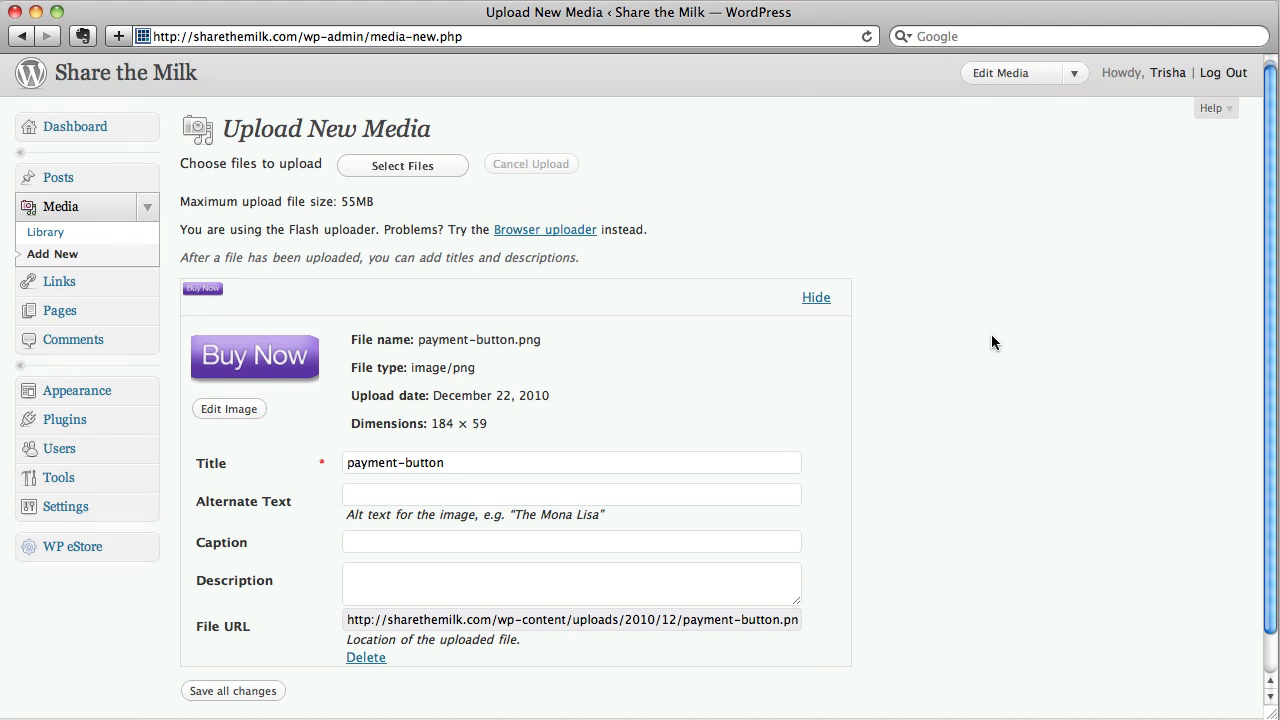
scroll("down", 3)
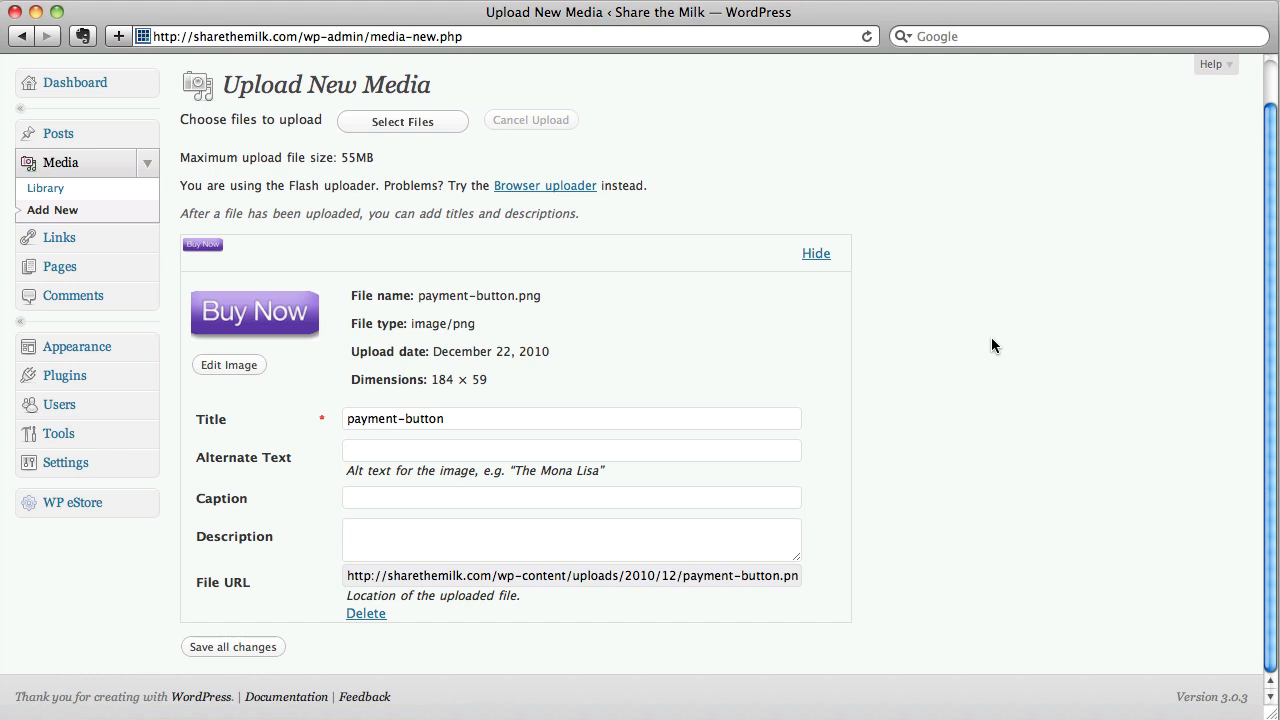
mouse_move(534, 608)
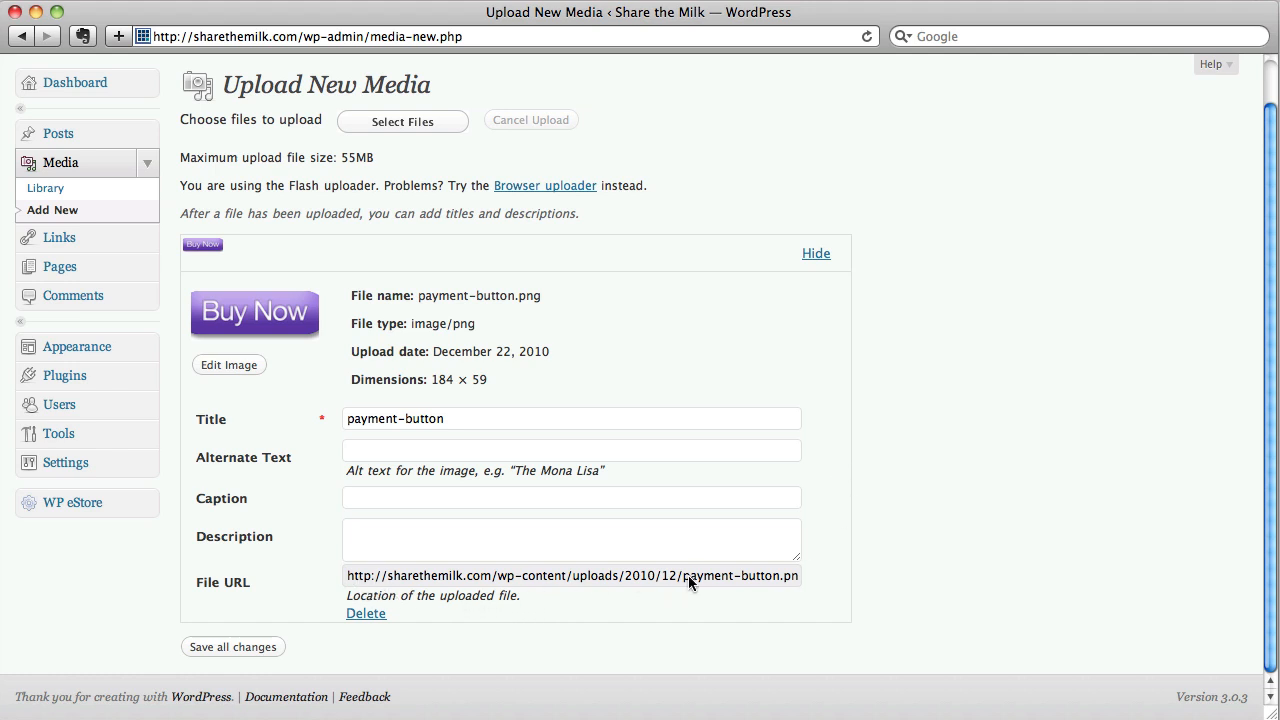
triple_click(572, 576)
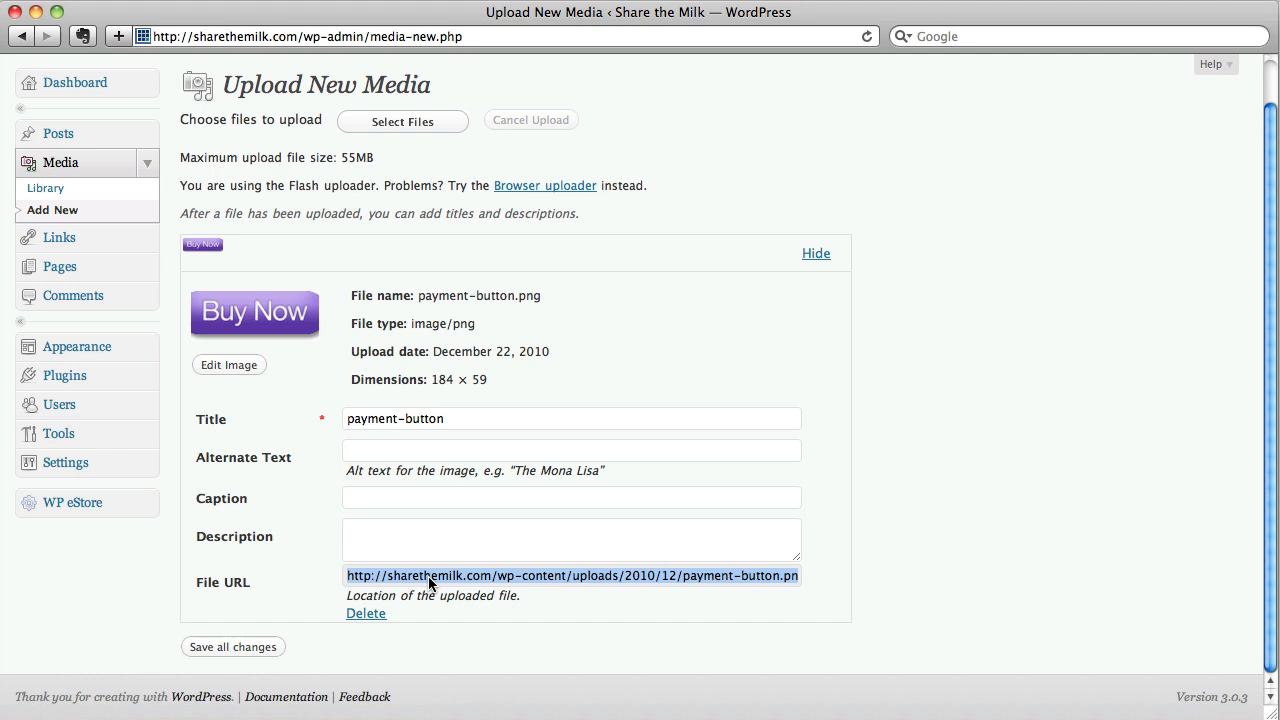
mouse_move(464, 584)
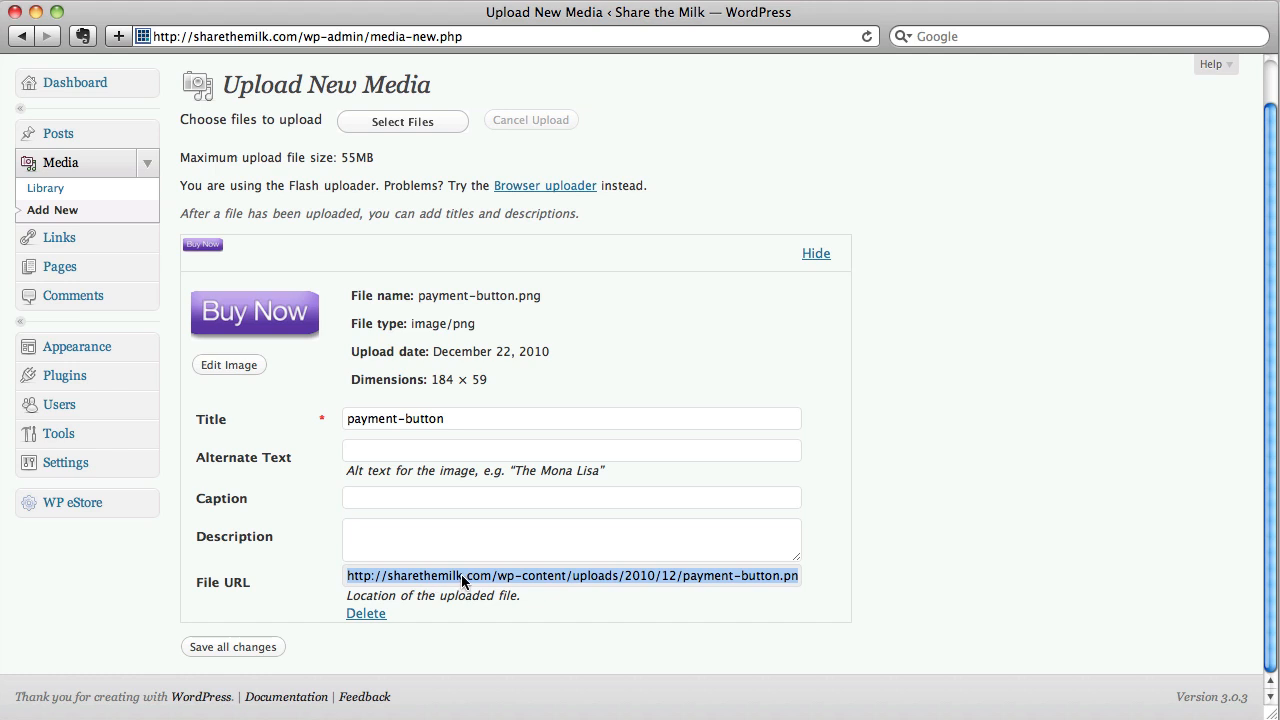
right_click(572, 576)
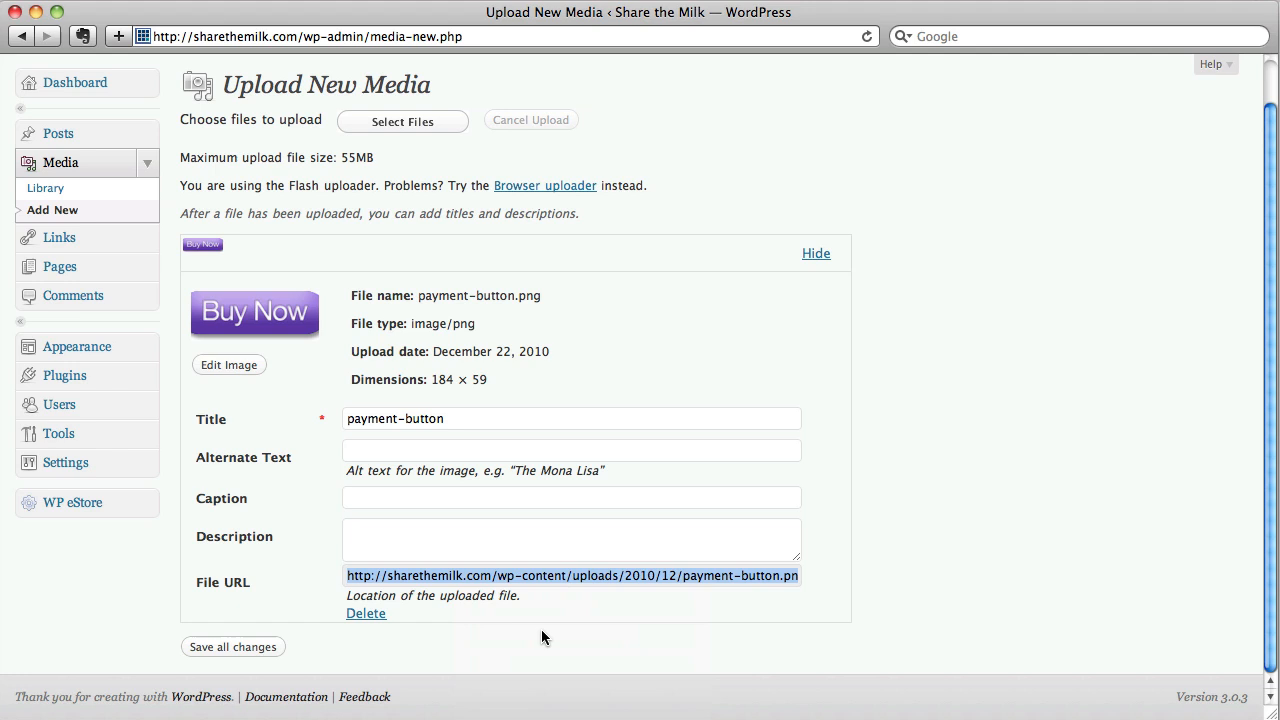
mouse_move(544, 616)
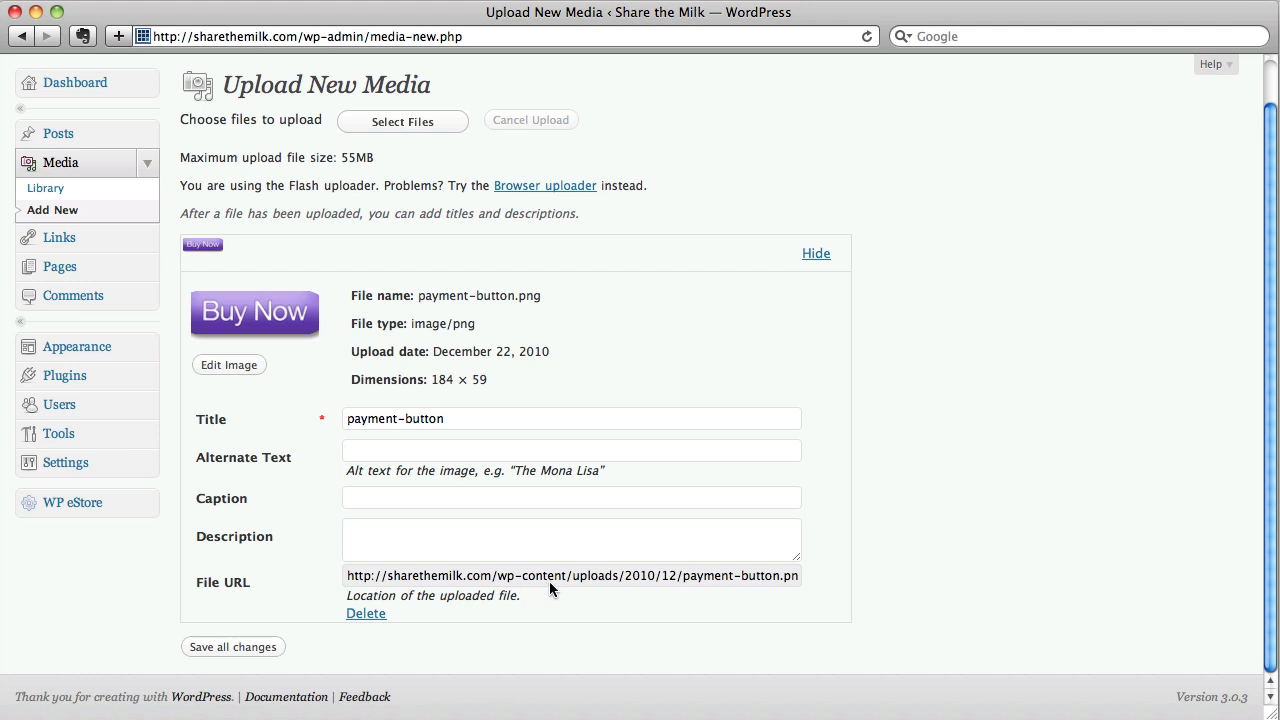
mouse_move(596, 590)
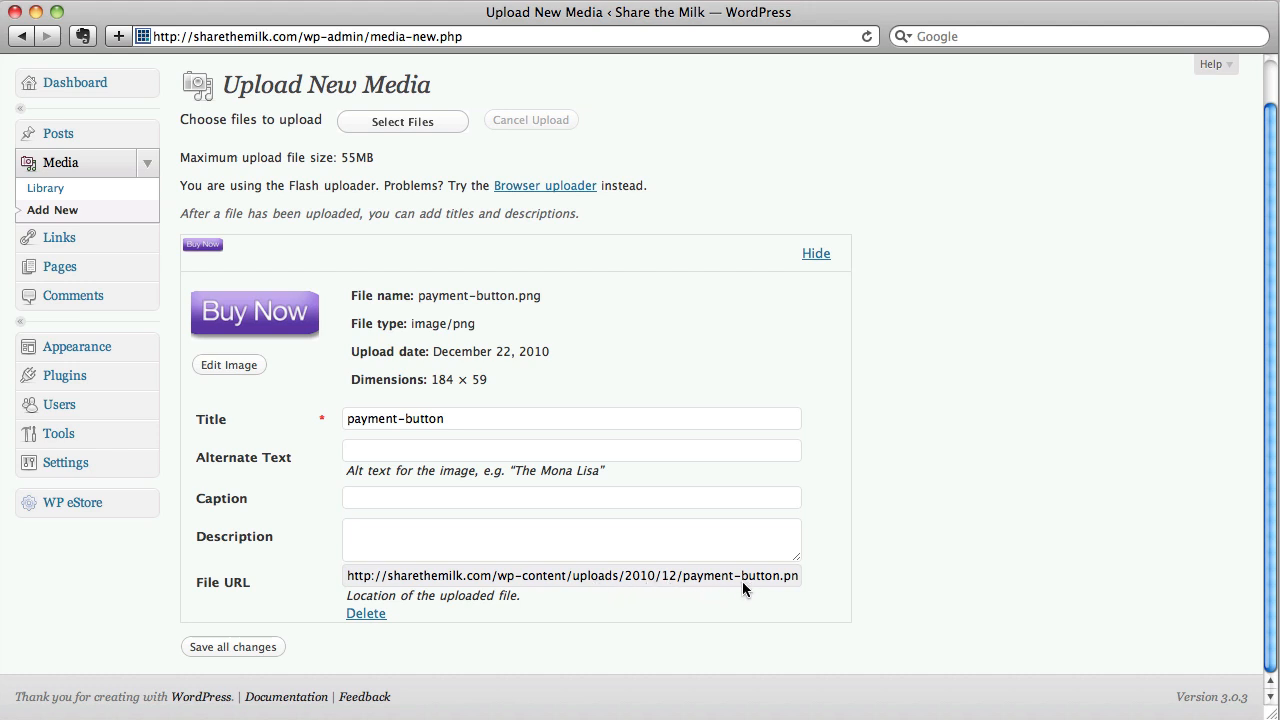
mouse_move(750, 582)
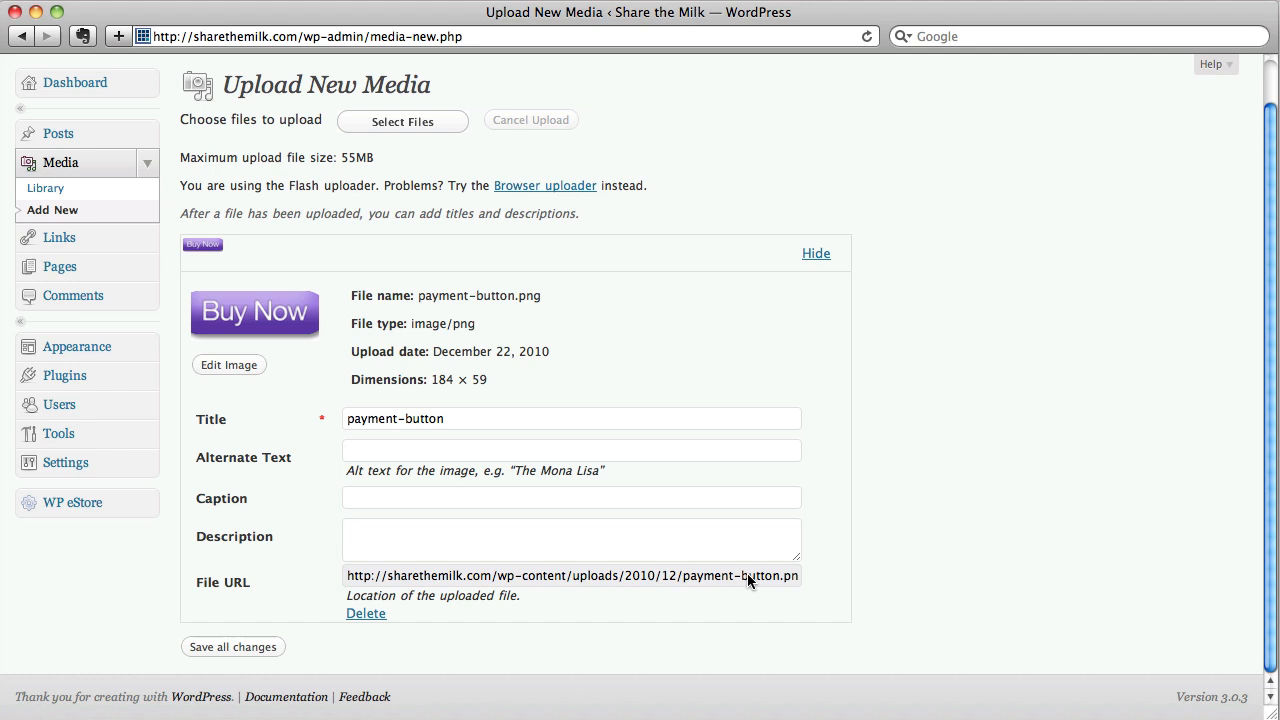
mouse_move(840, 562)
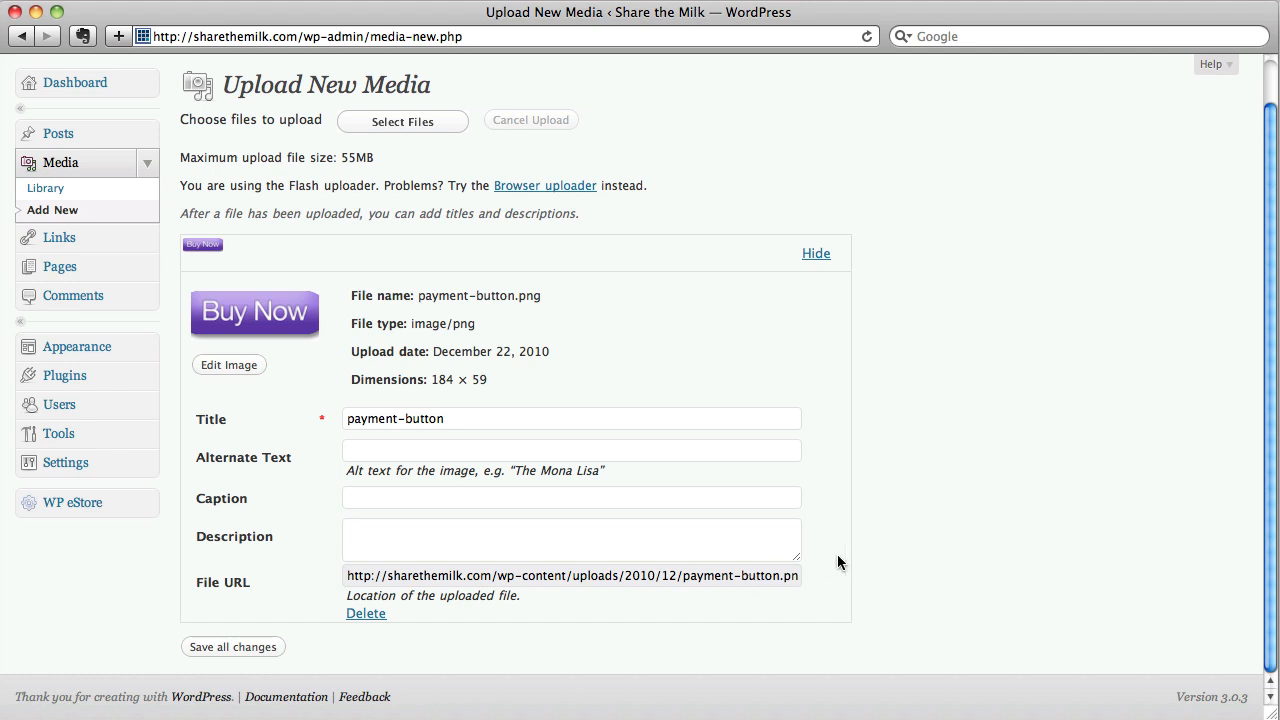
double_click(768, 576)
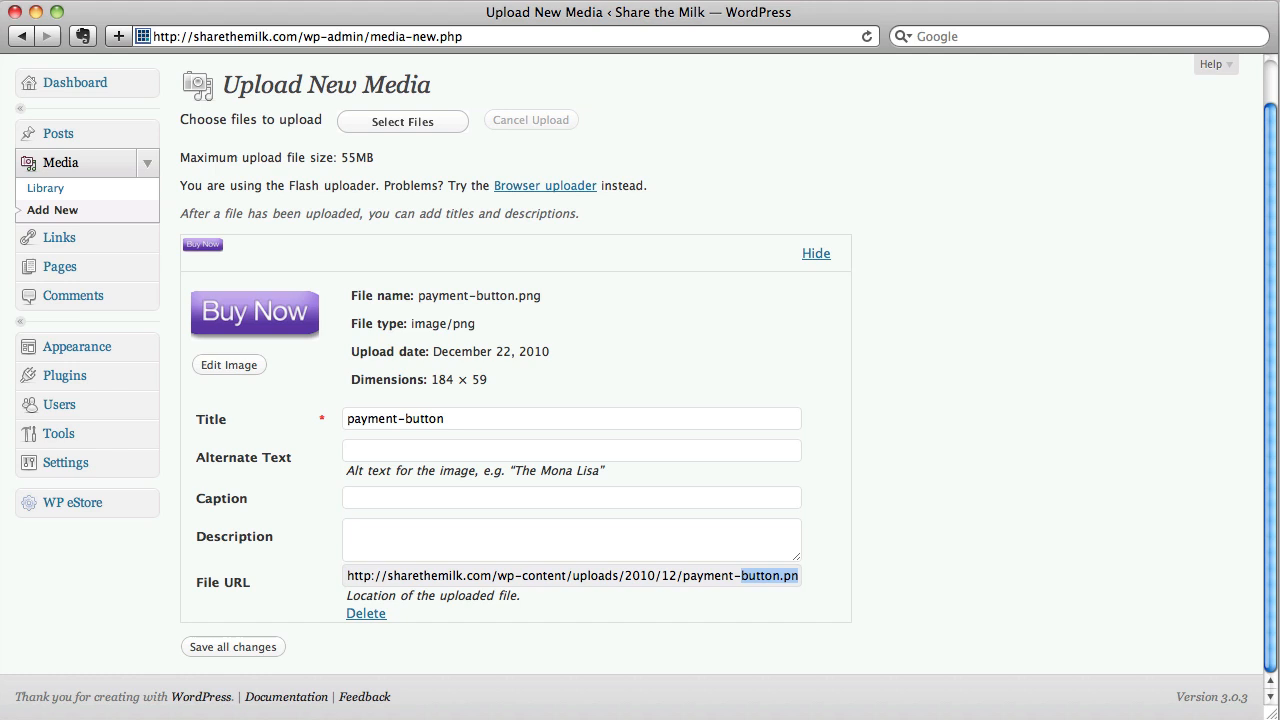
mouse_move(710, 640)
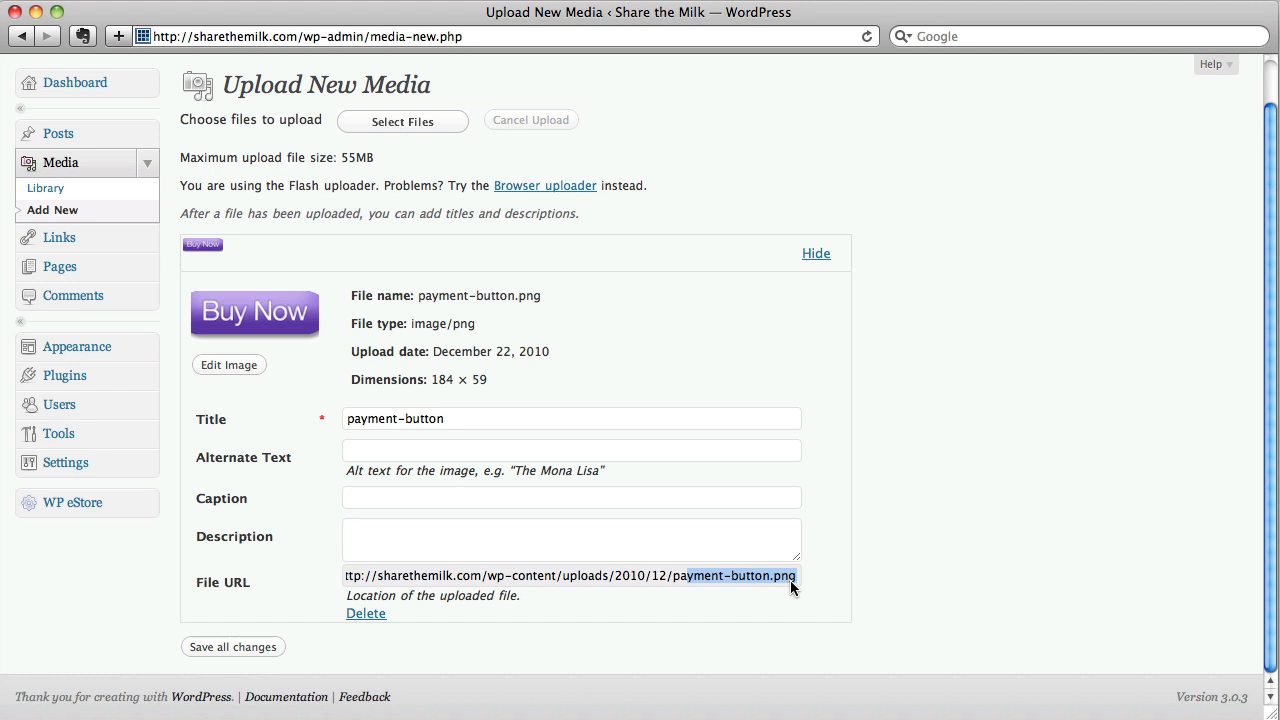
mouse_move(750, 588)
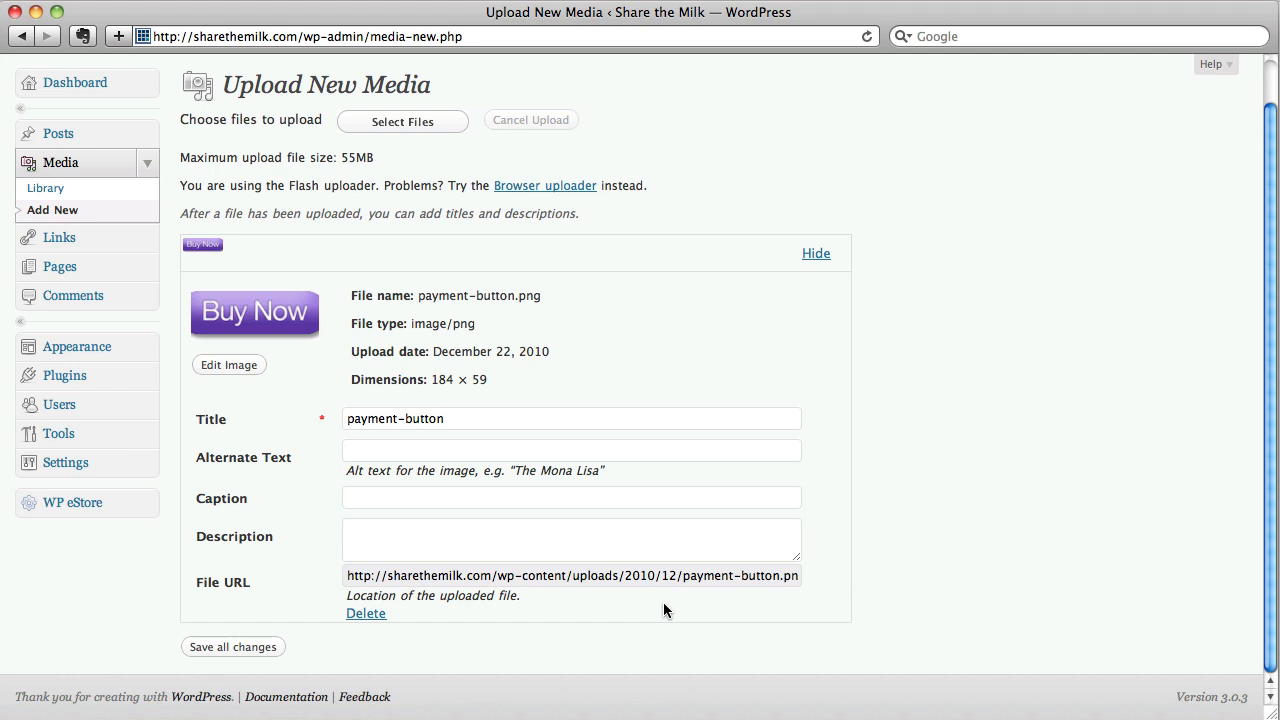
mouse_move(566, 400)
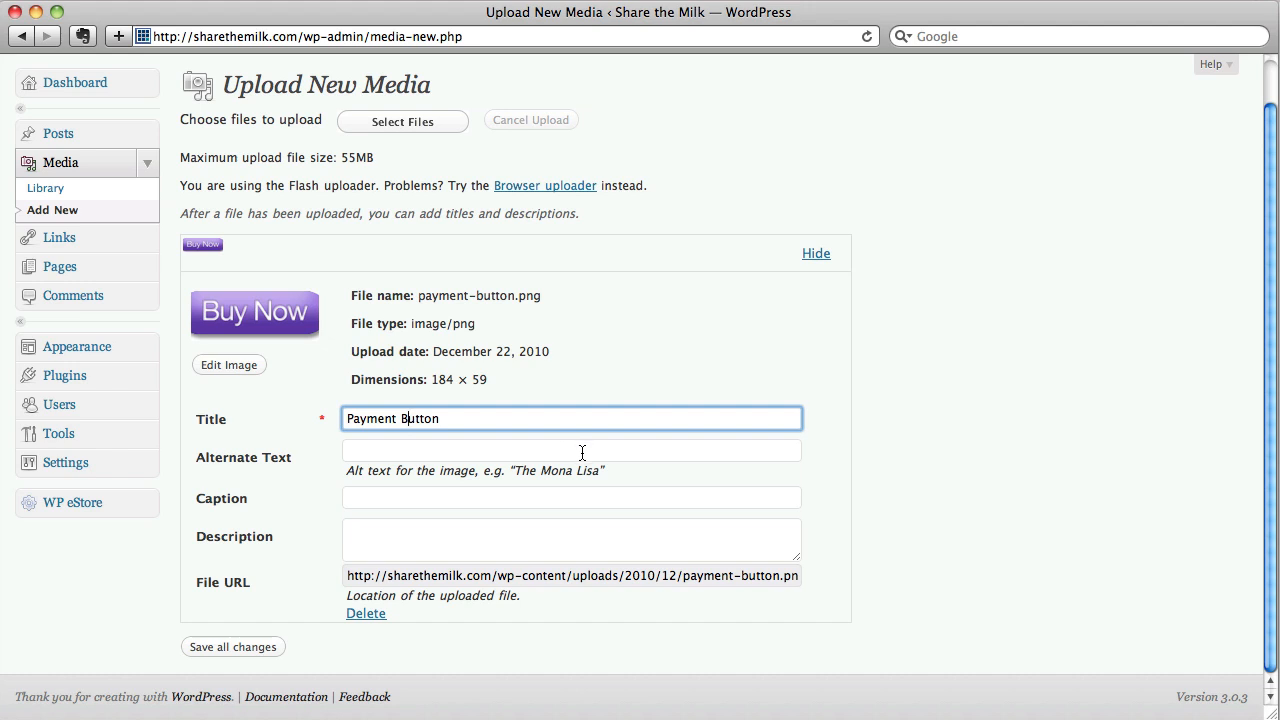
Enter alt text 'Buy Now' and the description 'Use this for Product X'
type("Buy Now")
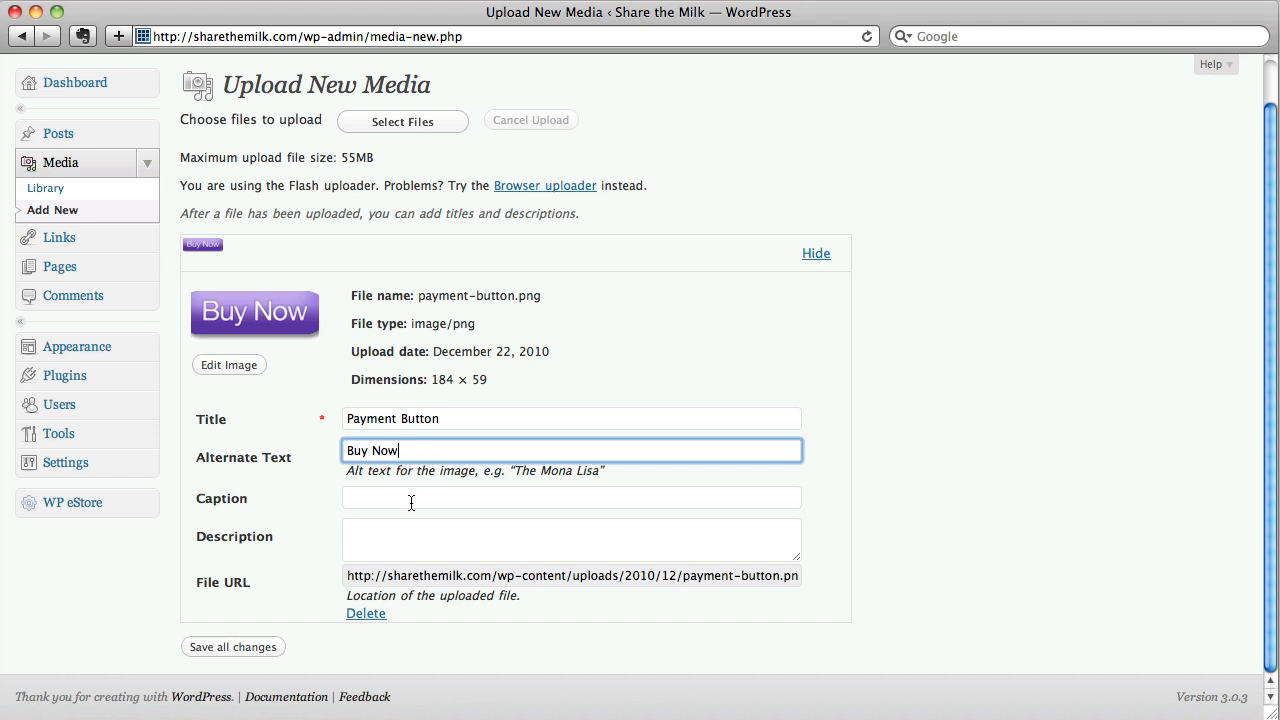
left_click(572, 496)
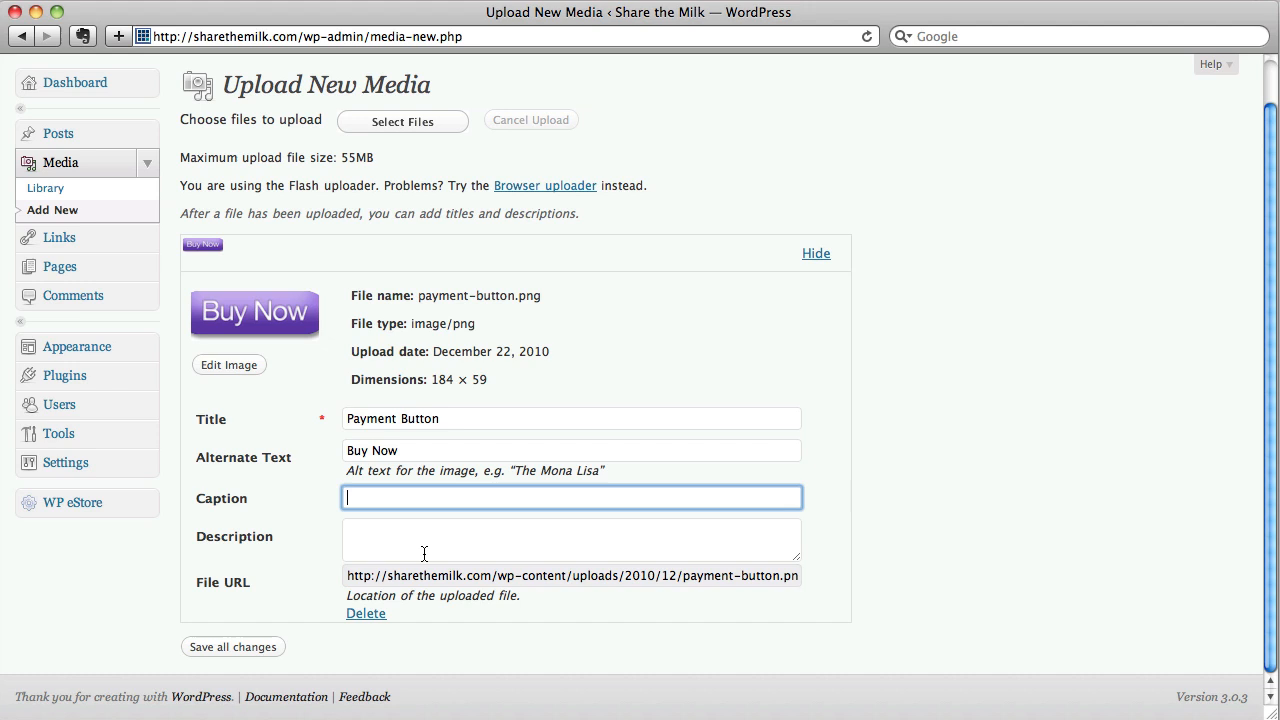
mouse_move(416, 540)
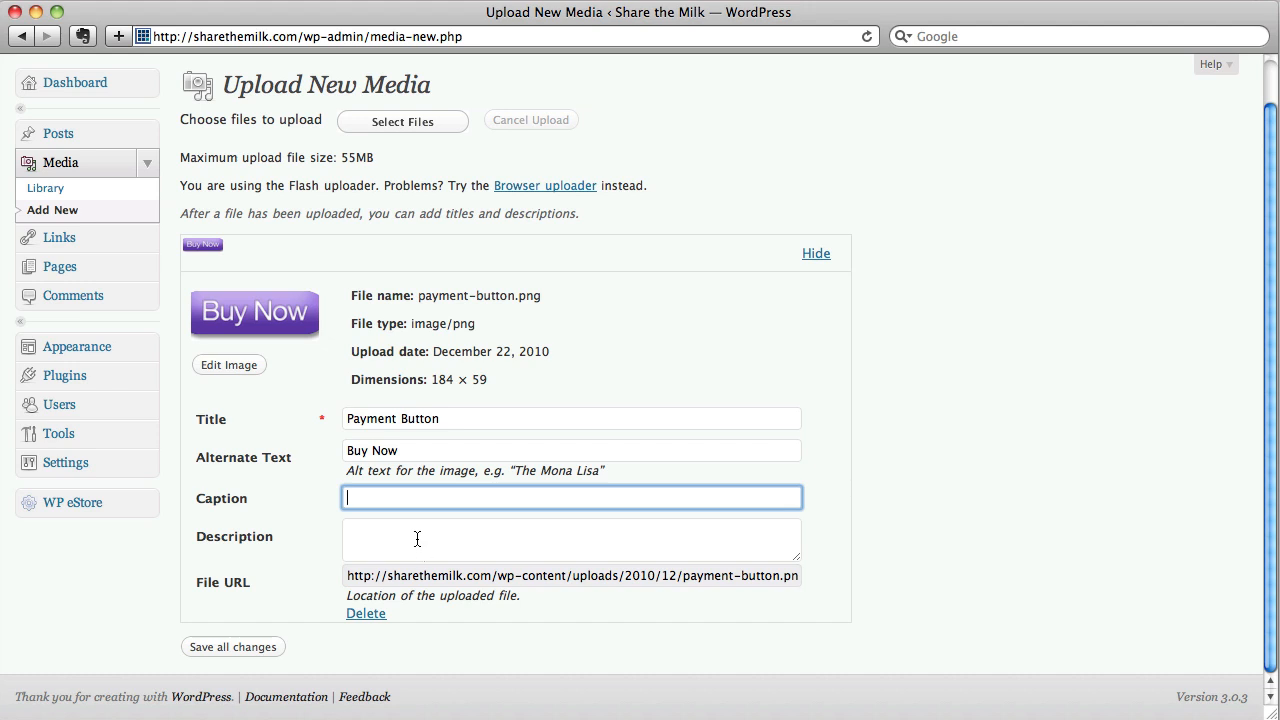
left_click(572, 540)
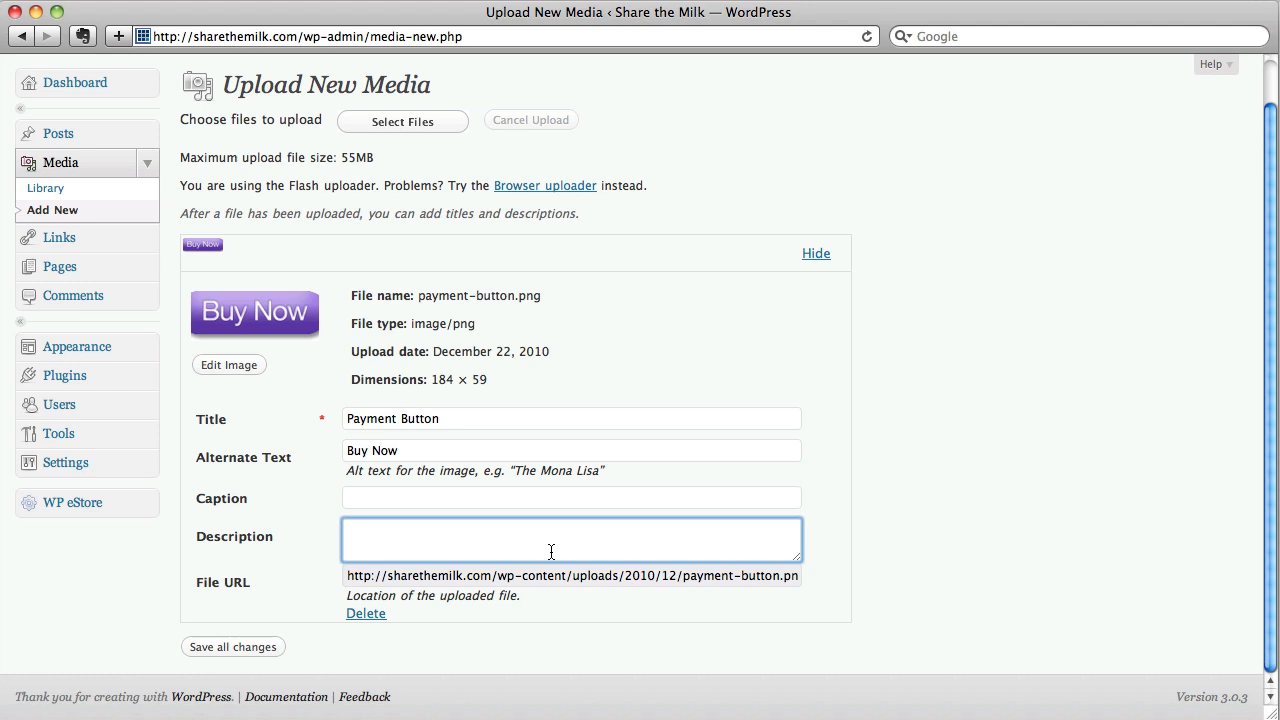
mouse_move(564, 570)
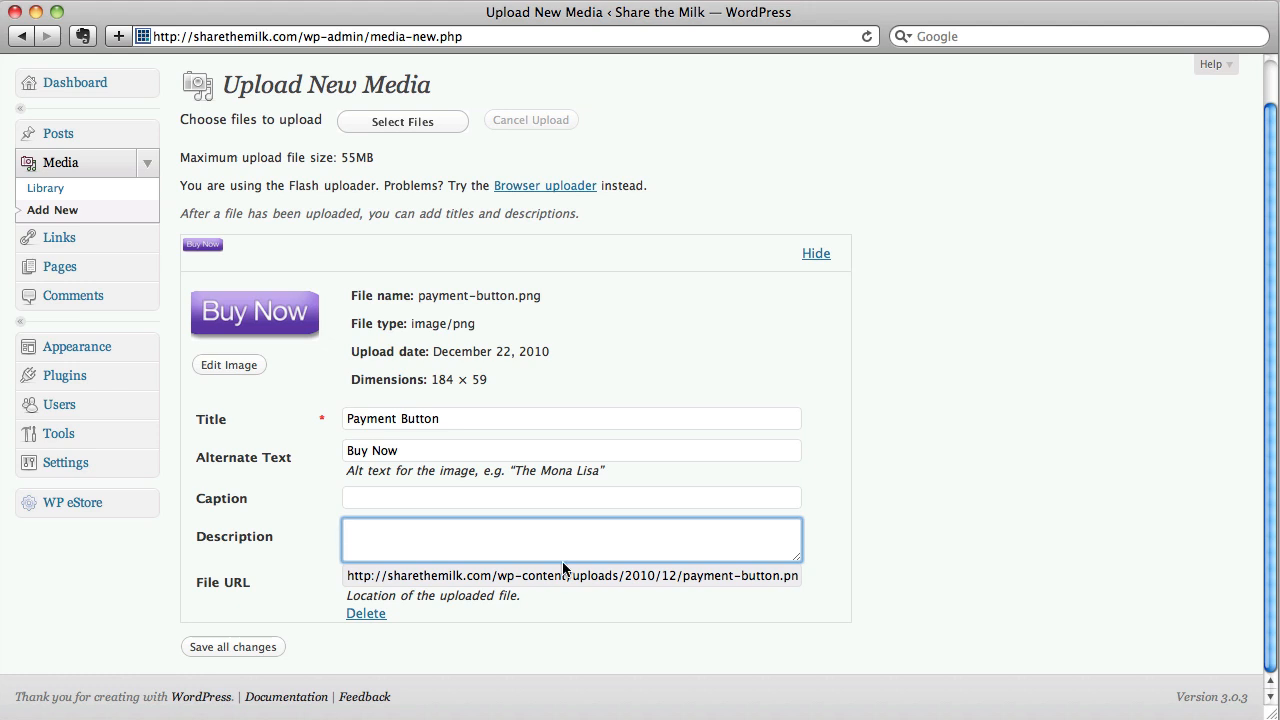
type("Use this for Prod")
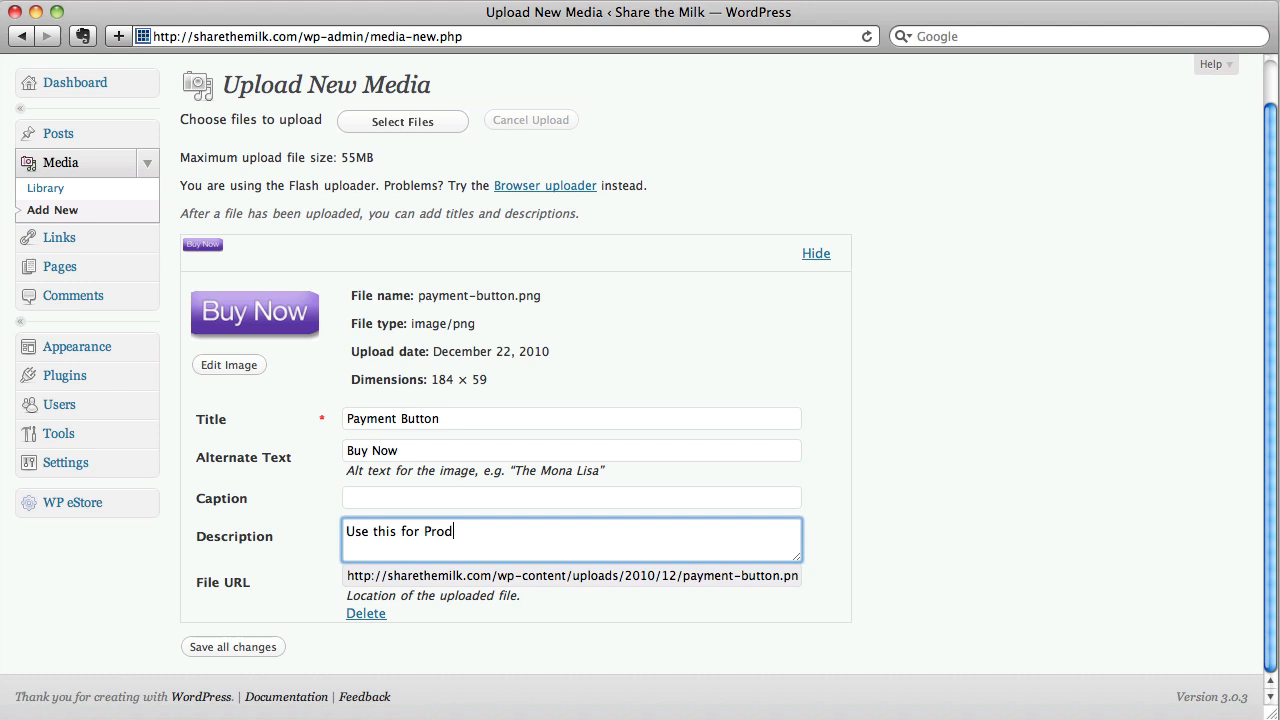
type("uct X")
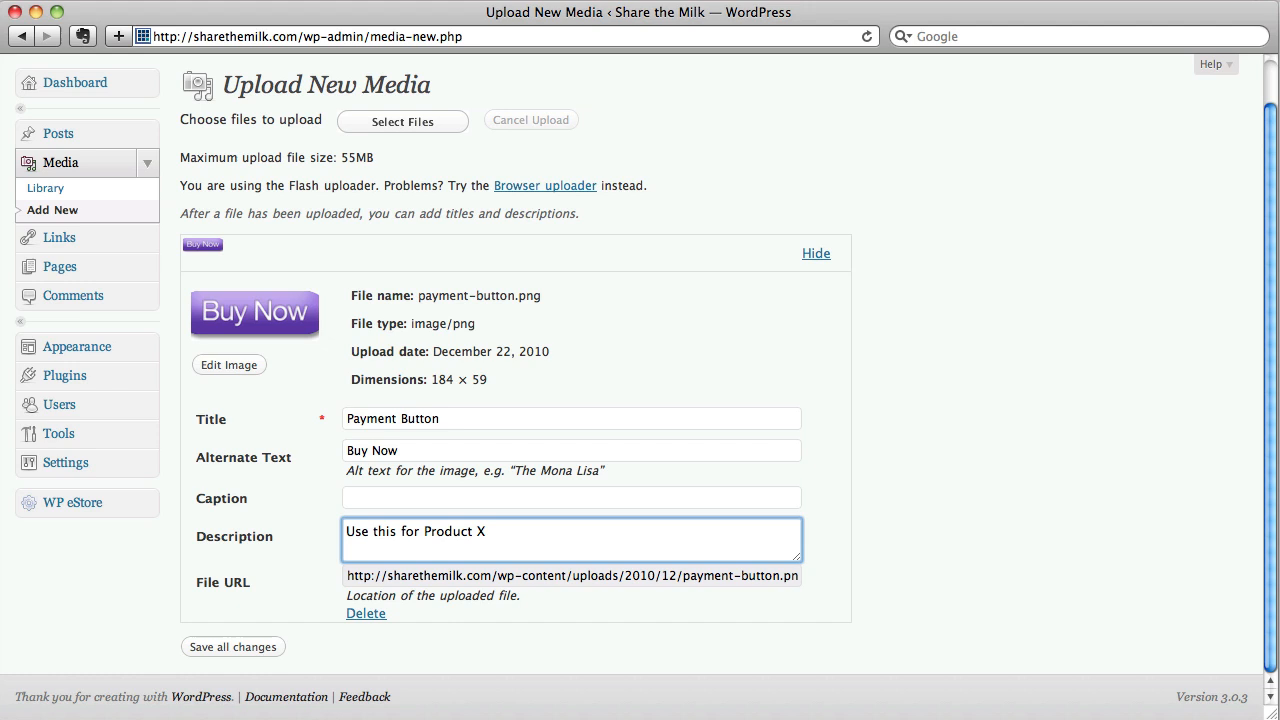
mouse_move(372, 612)
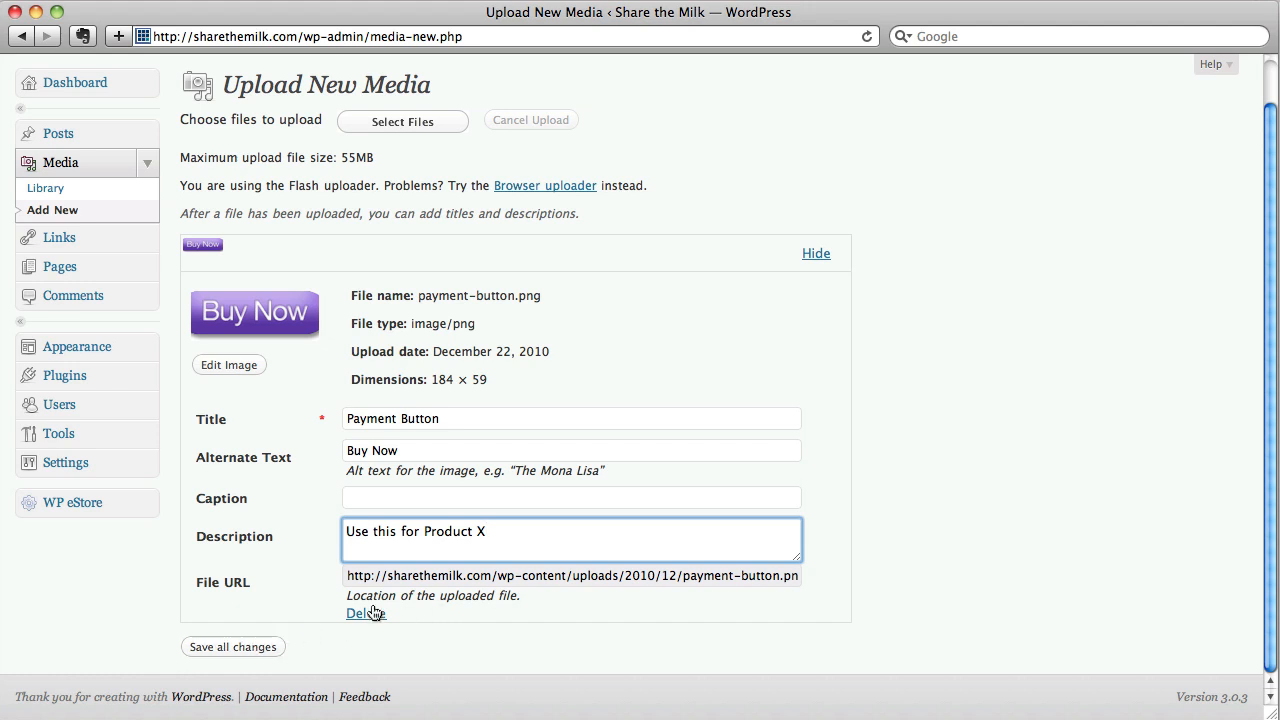
mouse_move(564, 582)
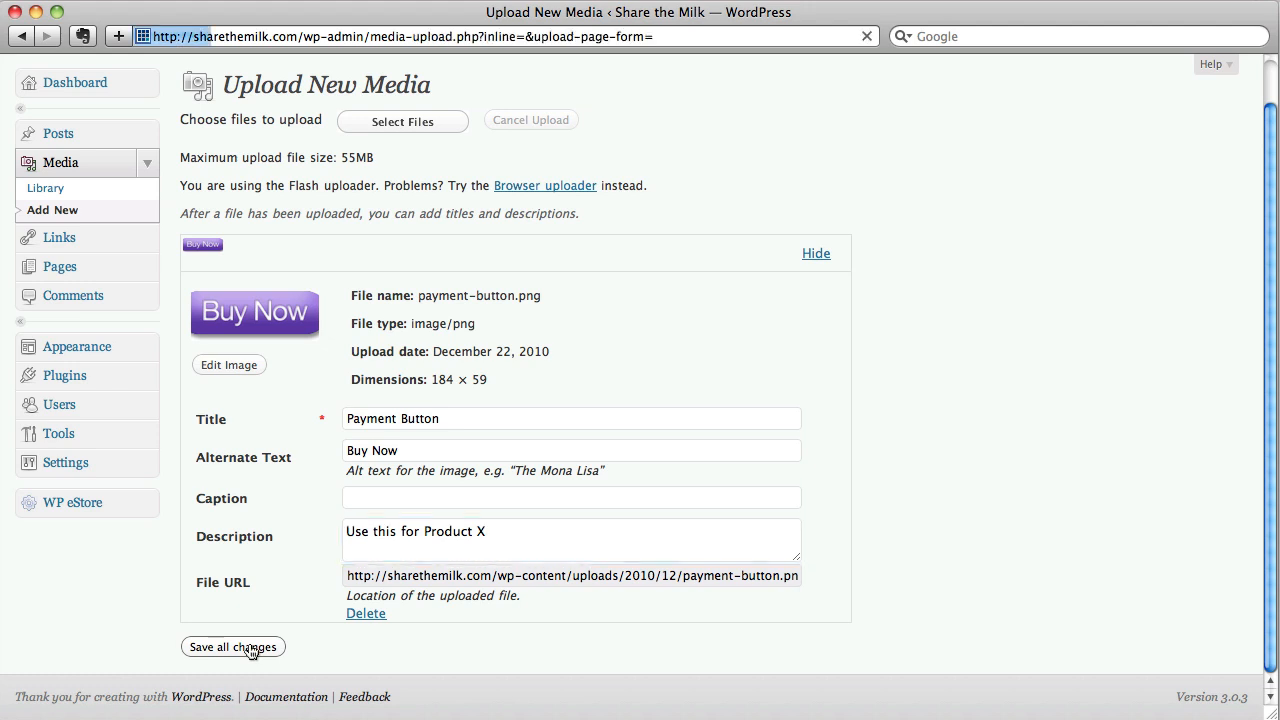
Save all changes so Payment Button lands at the top of the Media Library
left_click(232, 646)
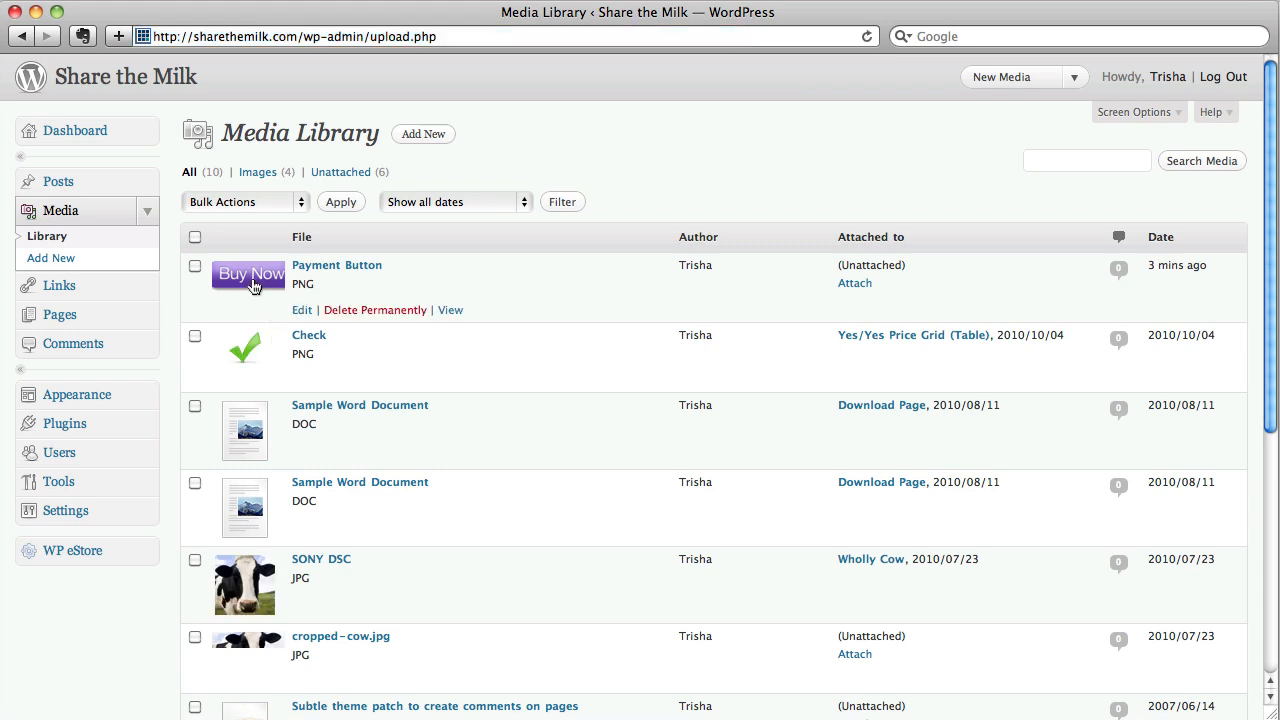
mouse_move(248, 274)
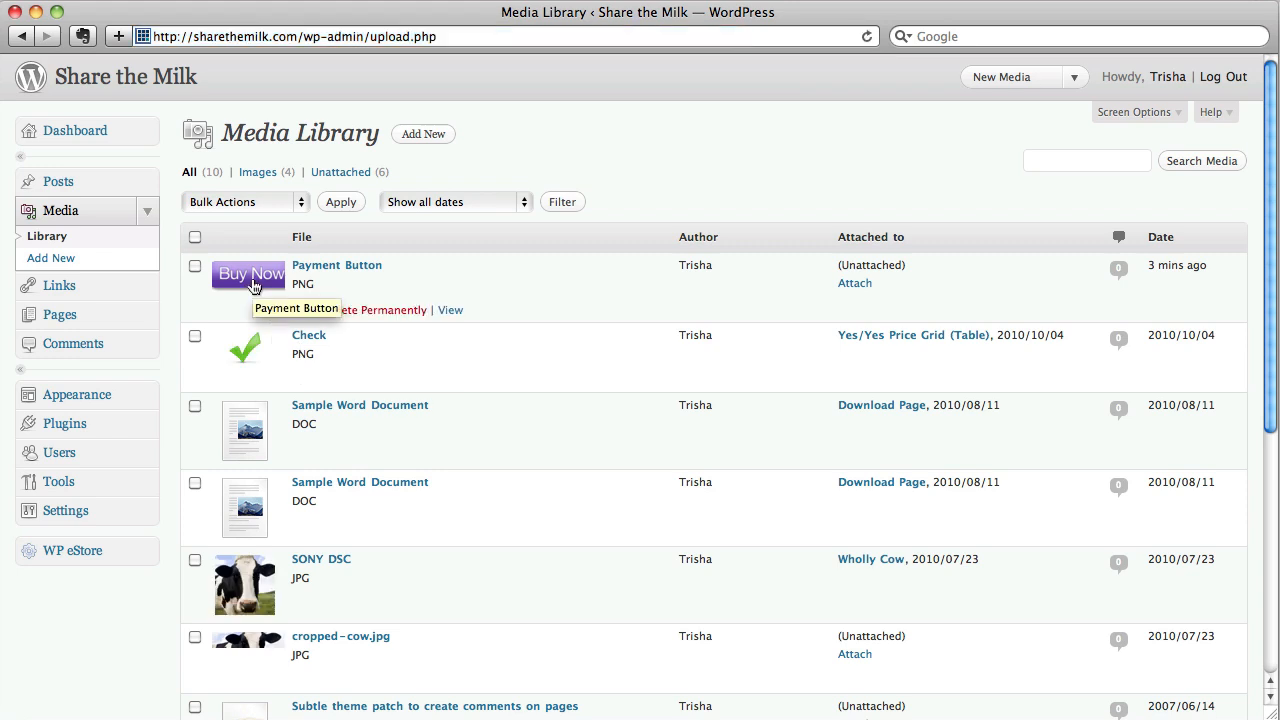